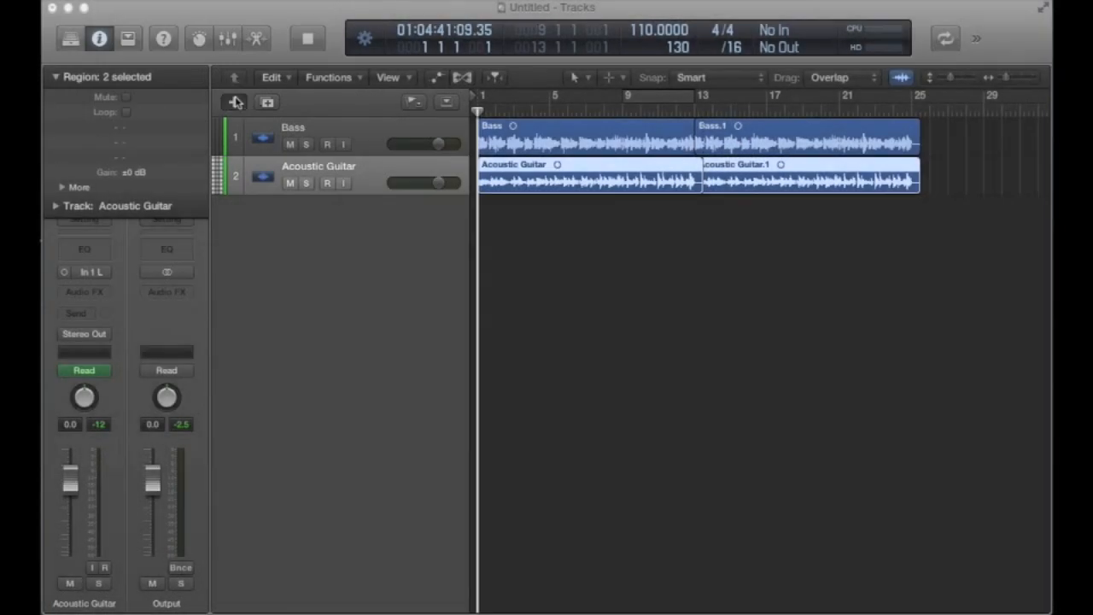
Create software instrument track Inst 1 and open its Instrument slot menu
{"action": "left_click", "coordinate": [235, 102]}
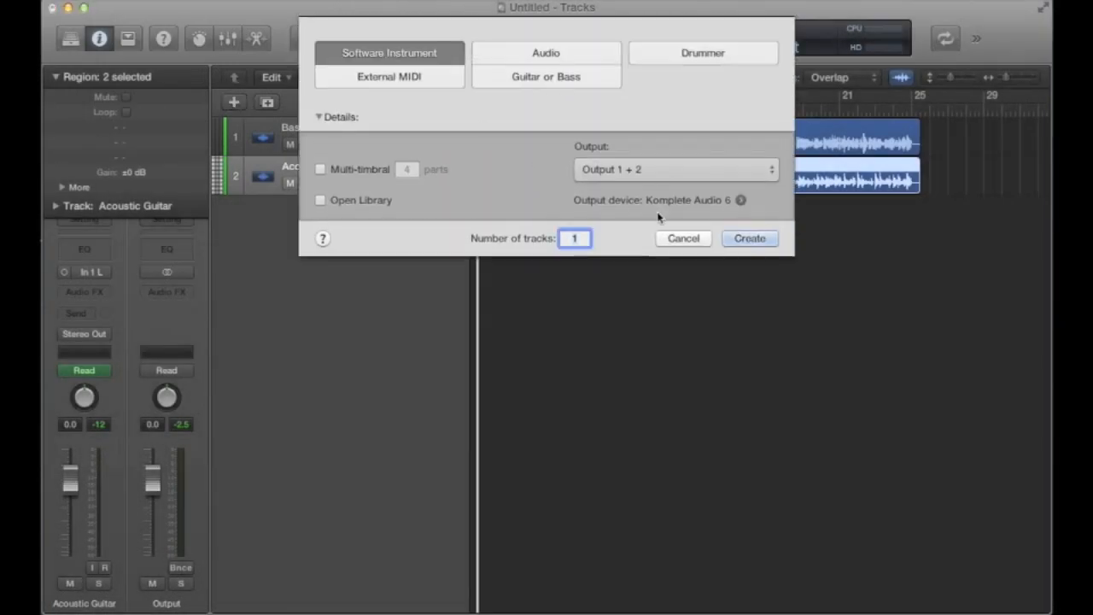
{"action": "left_click", "coordinate": [749, 238]}
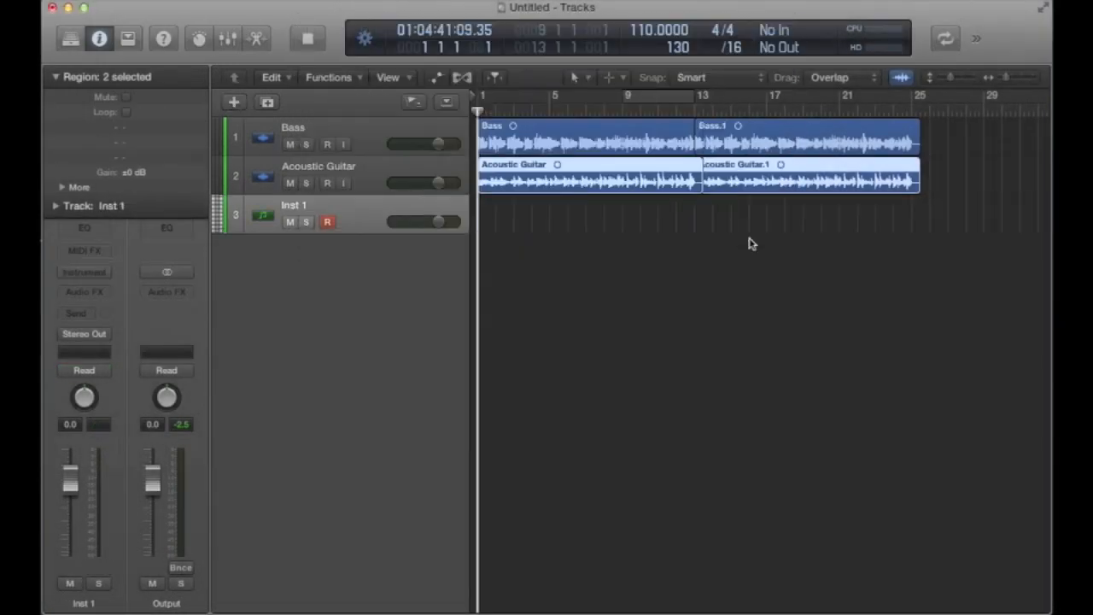
{"action": "mouse_move", "coordinate": [412, 299]}
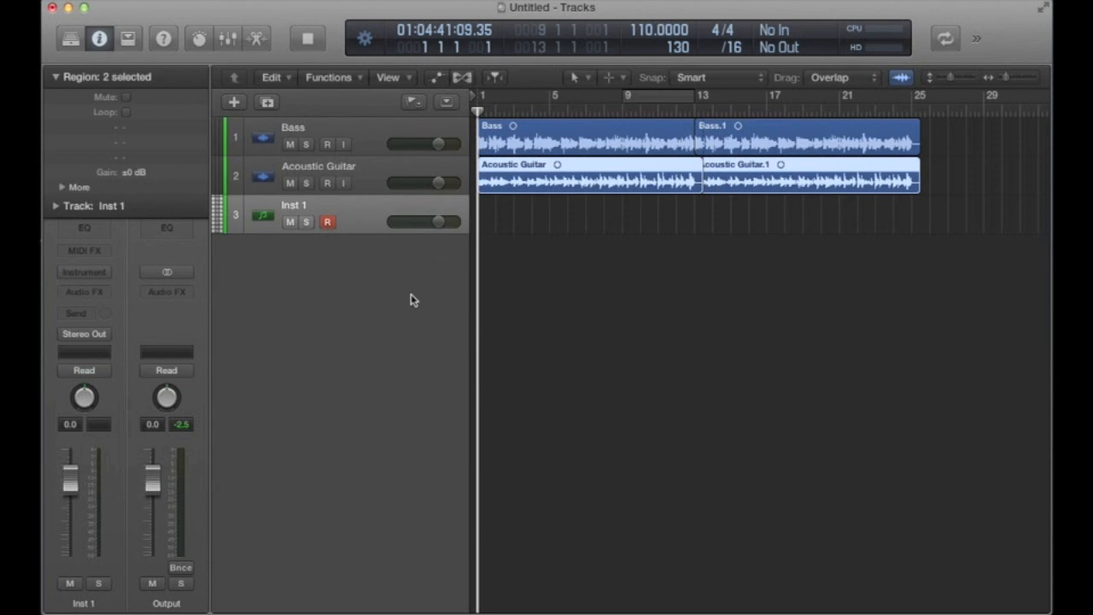
{"action": "mouse_move", "coordinate": [240, 319]}
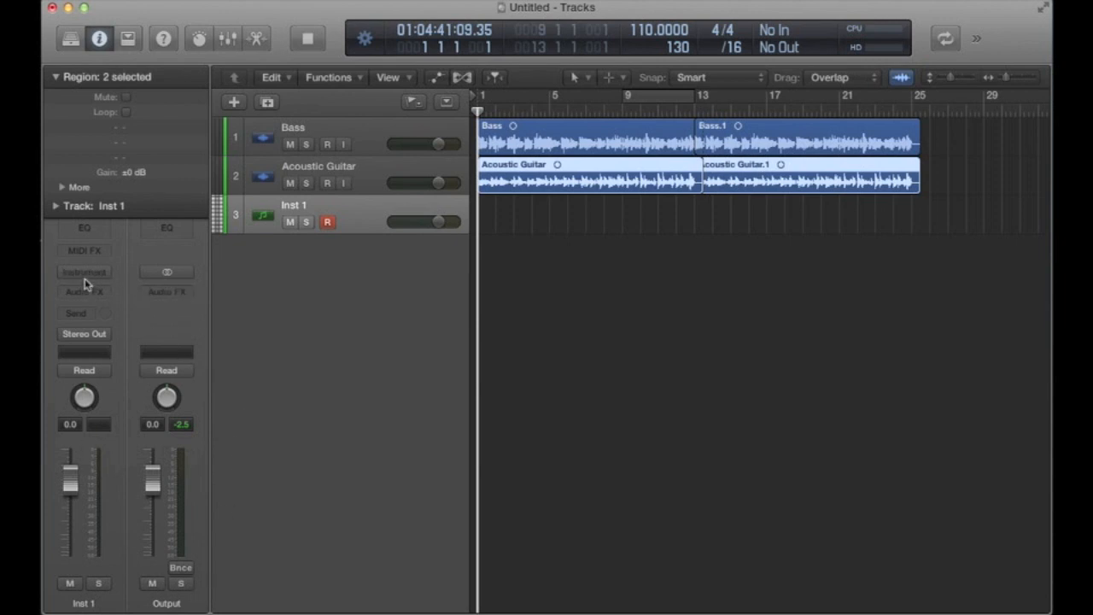
{"action": "left_click", "coordinate": [84, 272]}
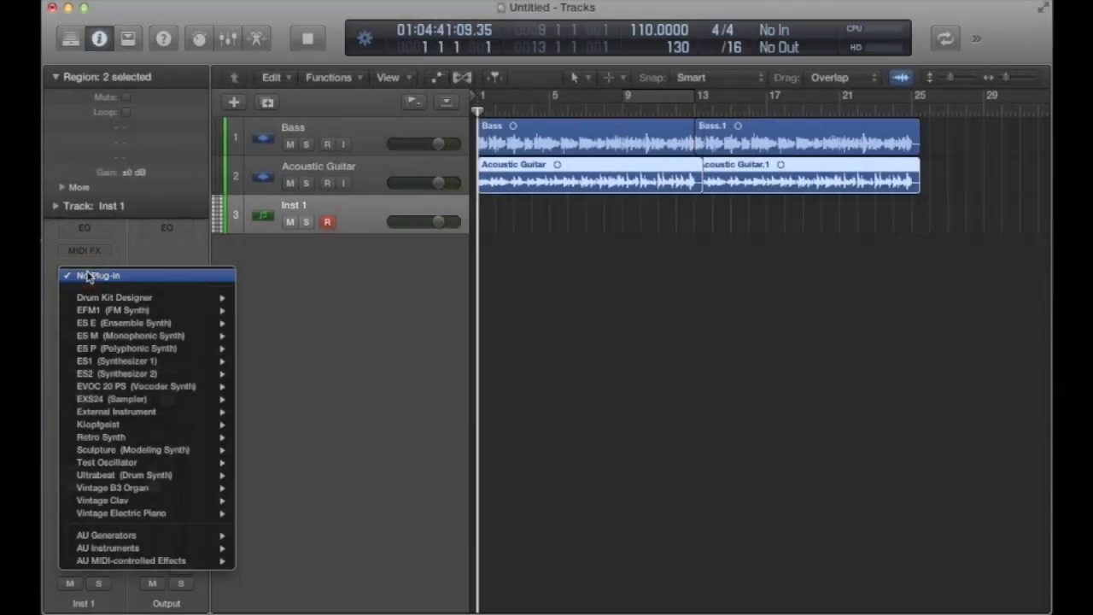
{"action": "mouse_move", "coordinate": [150, 427]}
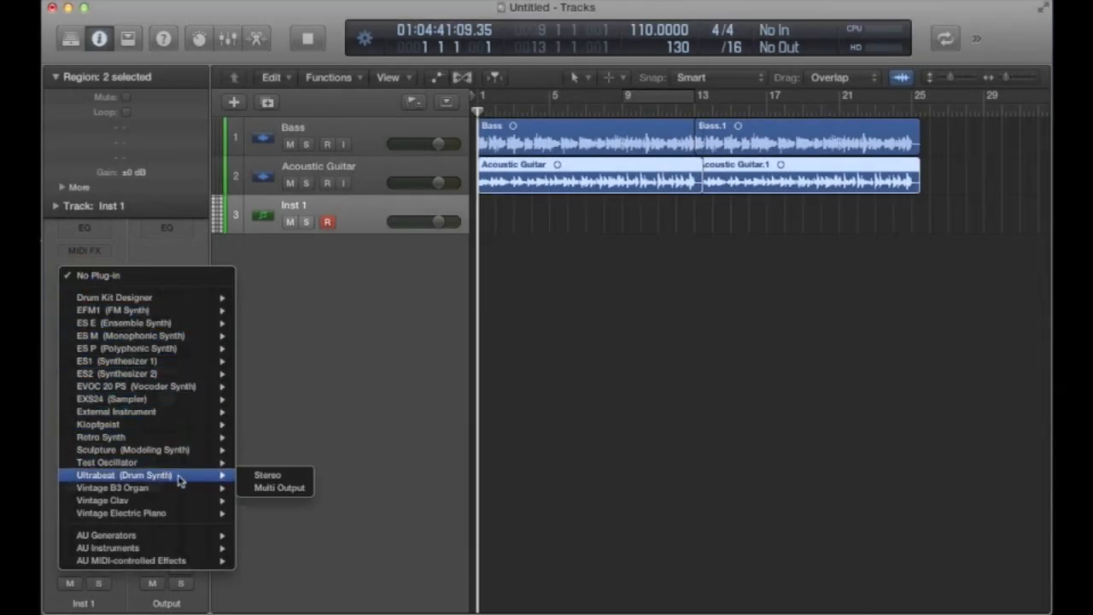
{"action": "mouse_move", "coordinate": [246, 474]}
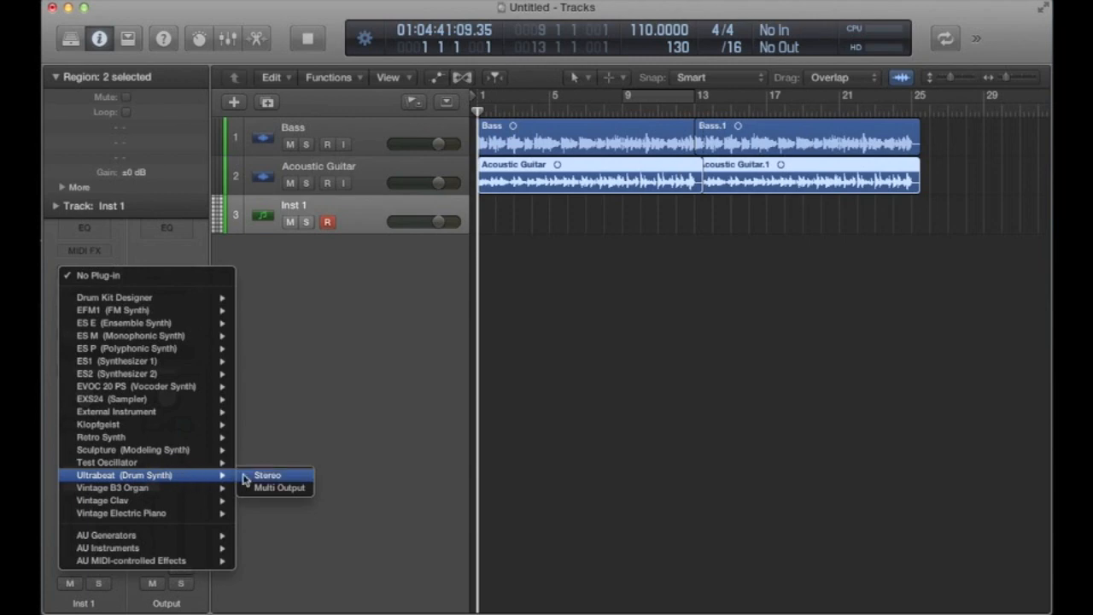
Load Ultrabeat (Drum Synth) in Stereo on Inst 1 and expand its window
{"action": "left_click", "coordinate": [267, 475]}
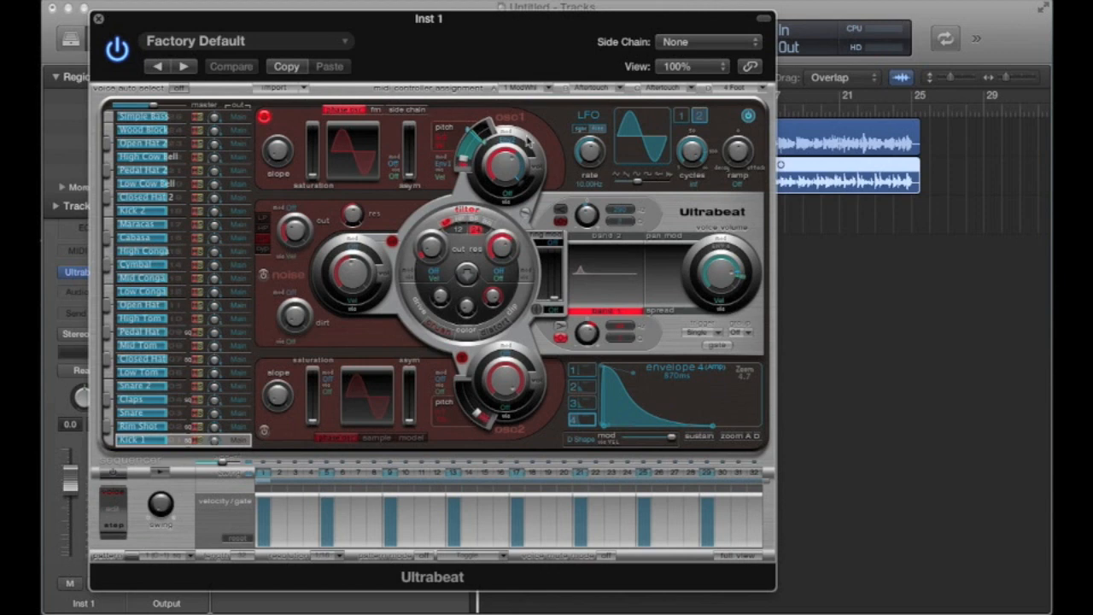
{"action": "mouse_move", "coordinate": [551, 354]}
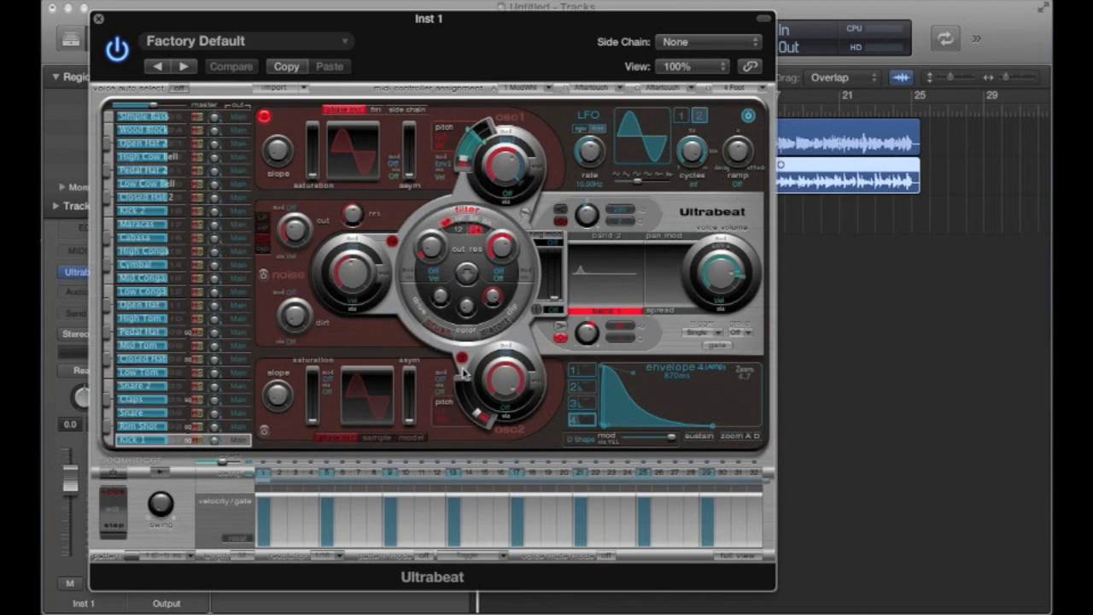
{"action": "mouse_move", "coordinate": [438, 210]}
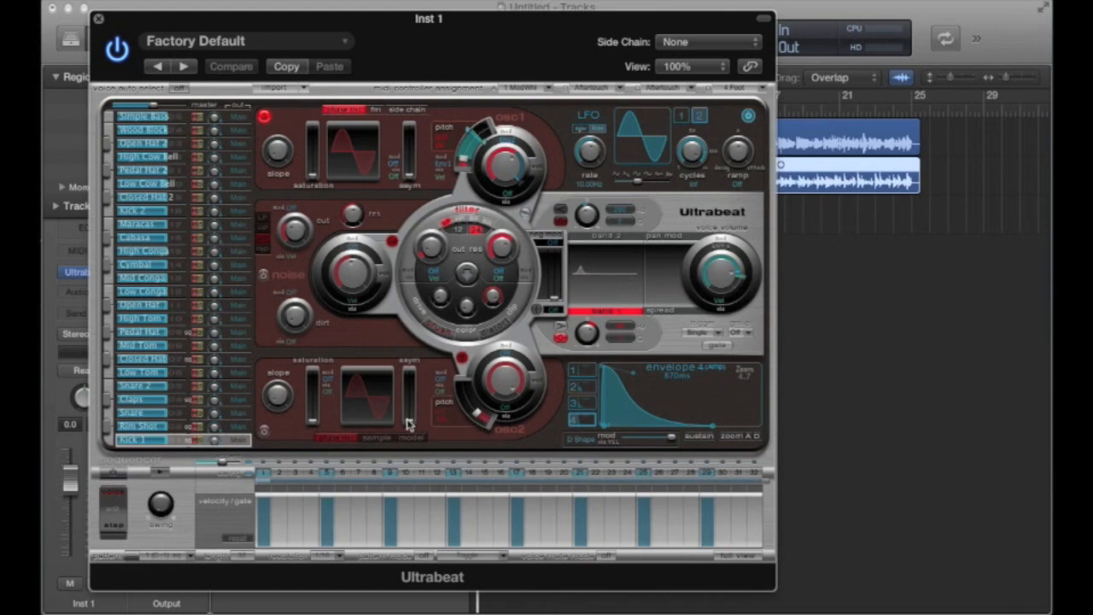
{"action": "left_click", "coordinate": [736, 557]}
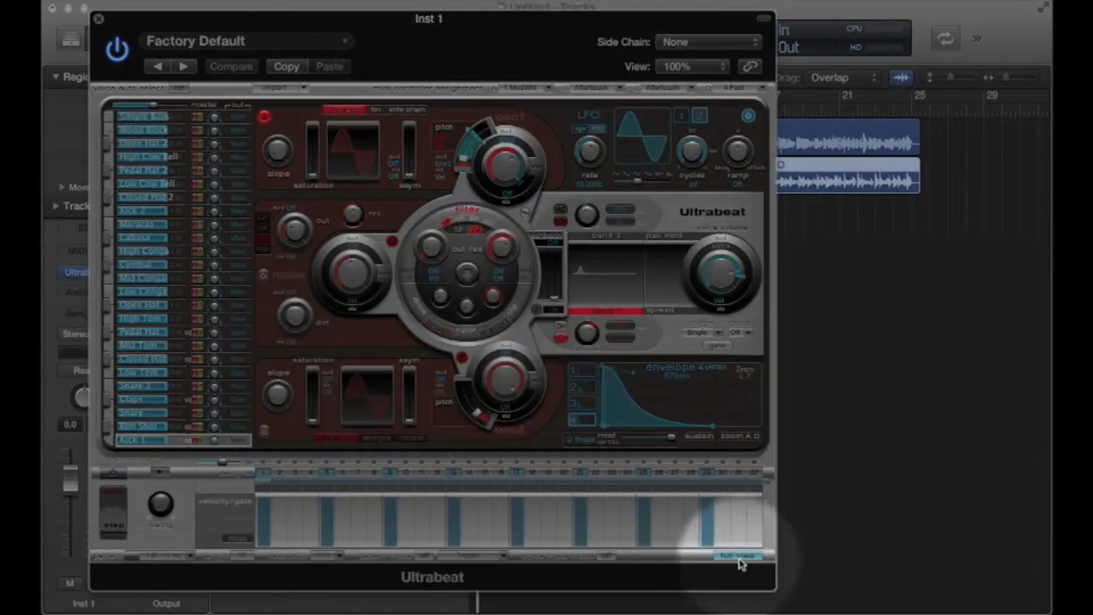
Turn on Full View to reveal Ultrabeat's kick, snare, clap and hi-hat step grid
{"action": "left_click", "coordinate": [736, 557]}
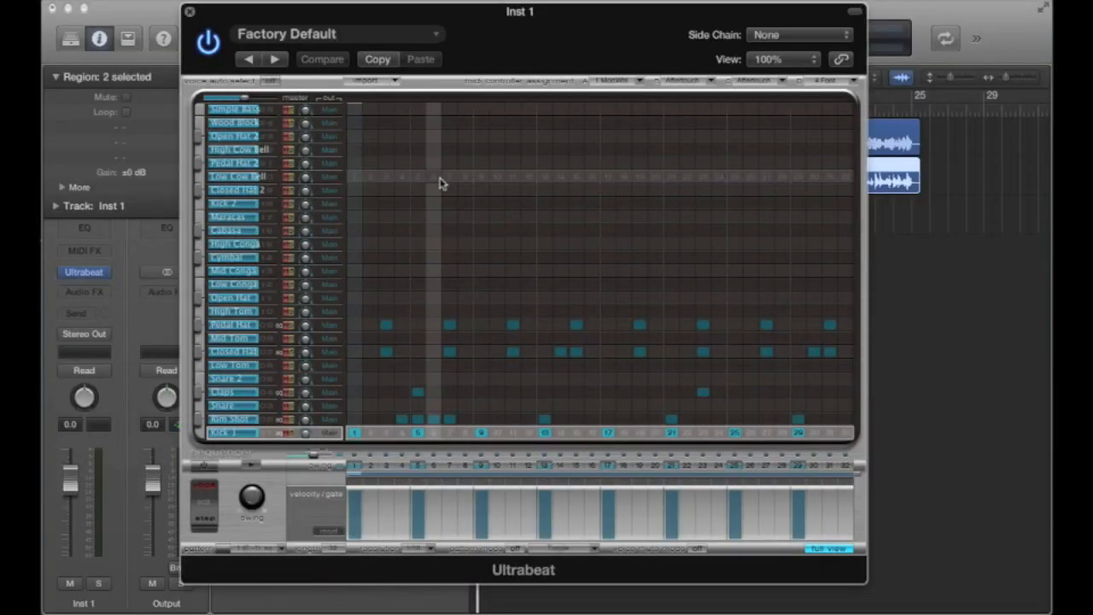
{"action": "mouse_move", "coordinate": [433, 159]}
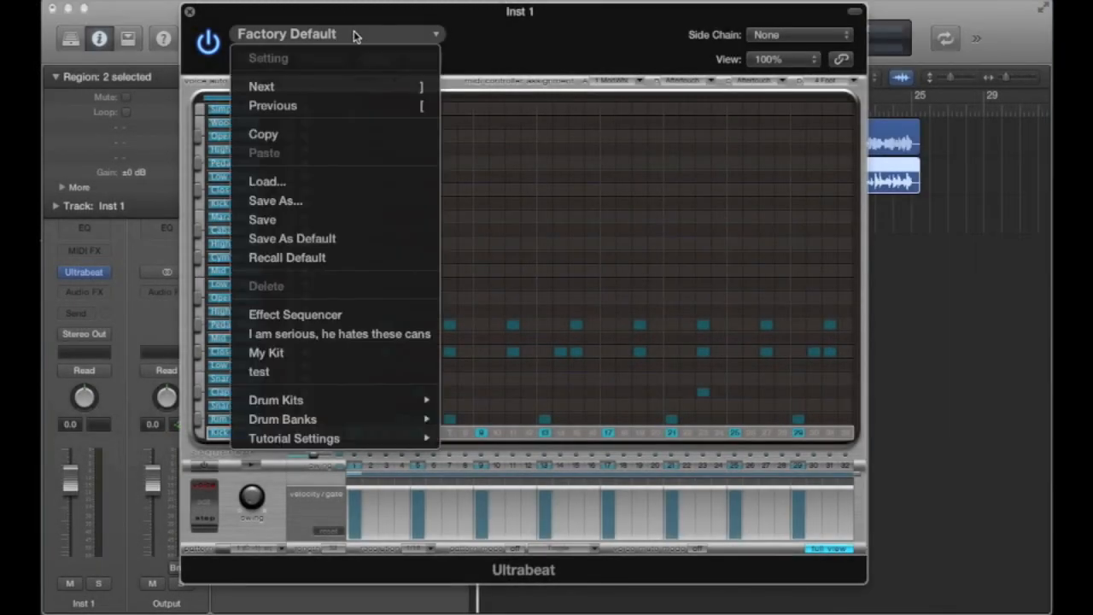
Load the Indie Live Kit from Ultrabeat's Drum Kits settings list
{"action": "left_click", "coordinate": [275, 399]}
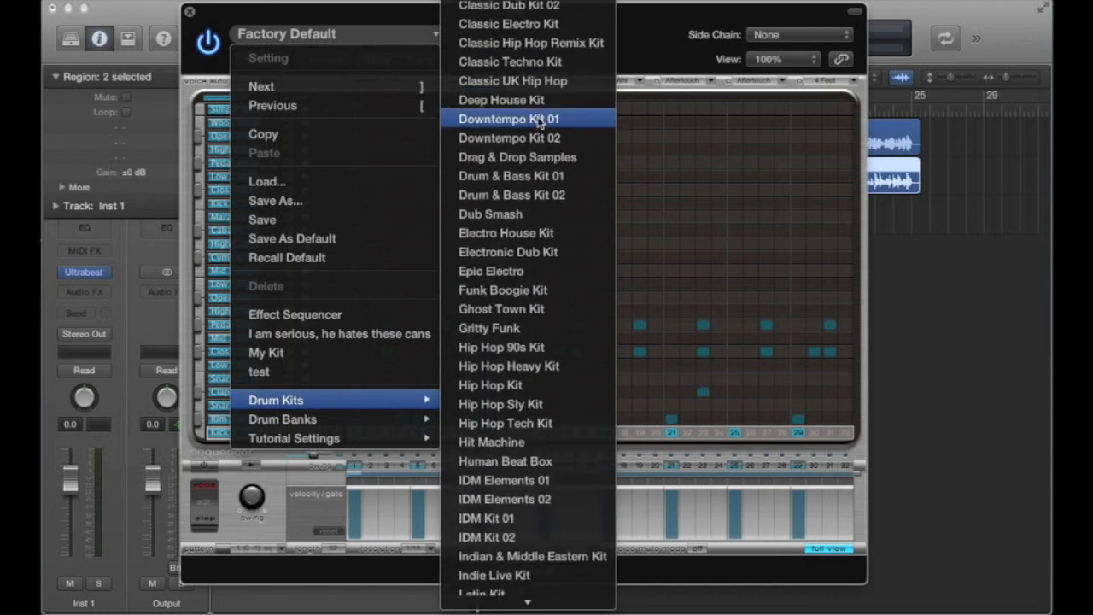
{"action": "scroll", "scroll_direction": "down", "scroll_amount": 3}
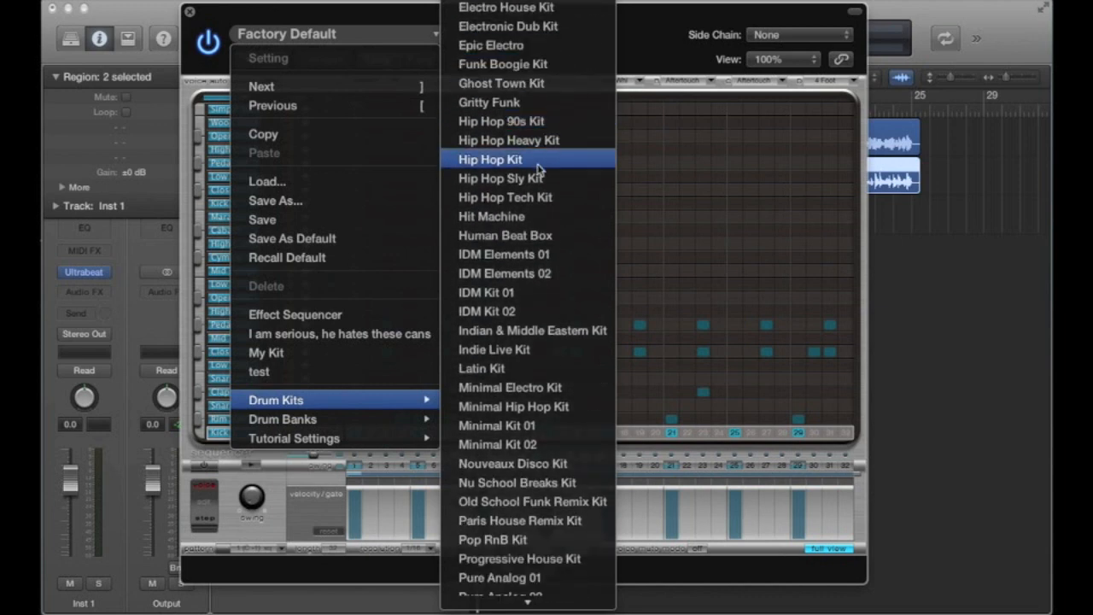
{"action": "mouse_move", "coordinate": [530, 349]}
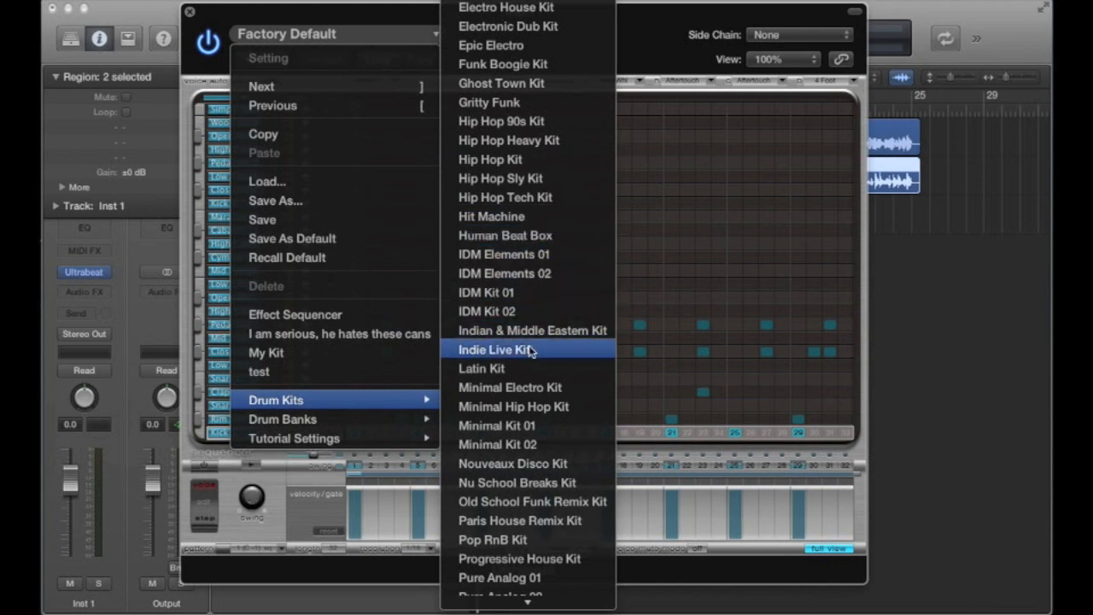
{"action": "left_click", "coordinate": [497, 349]}
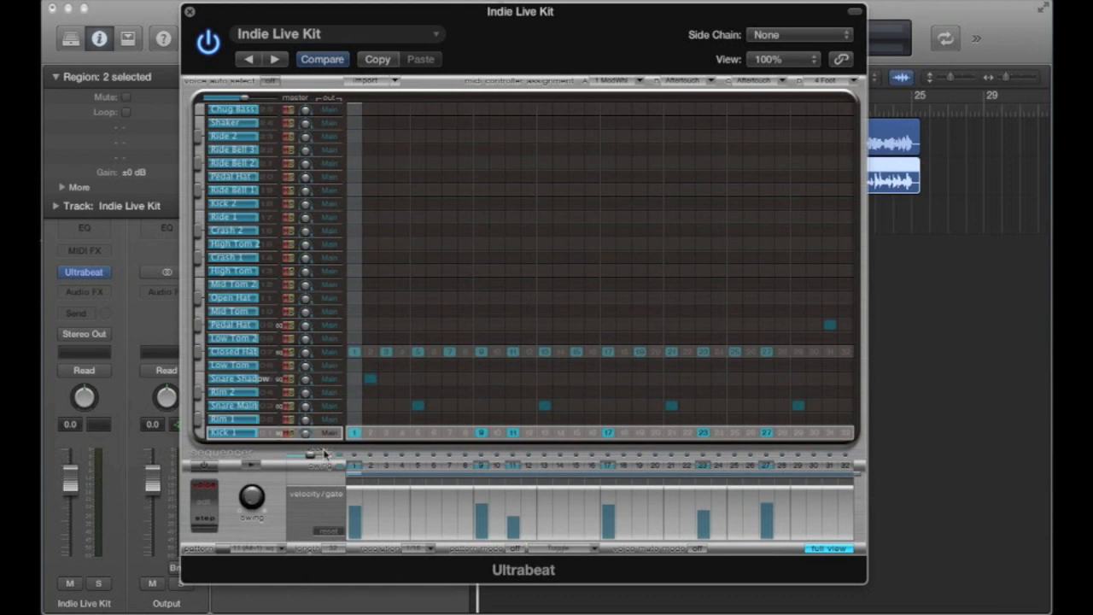
{"action": "mouse_move", "coordinate": [269, 468]}
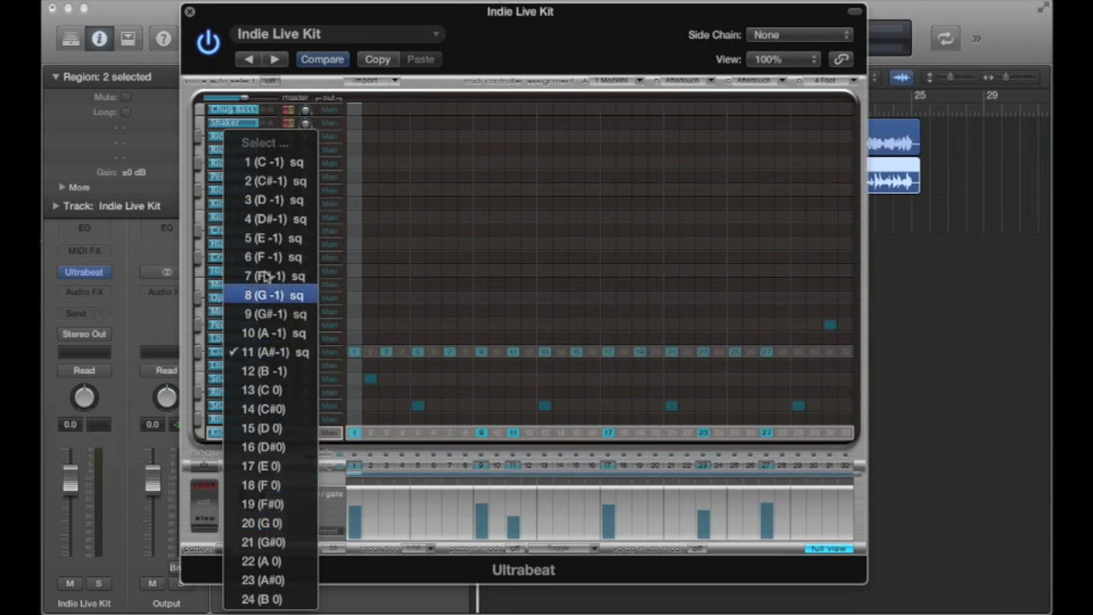
{"action": "mouse_move", "coordinate": [297, 298]}
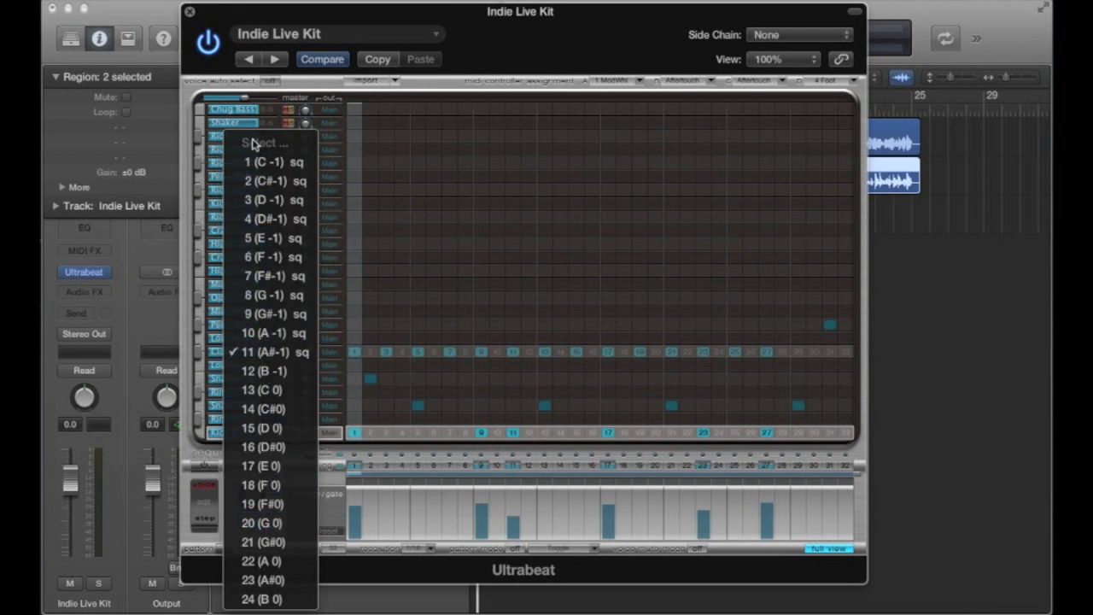
{"action": "mouse_move", "coordinate": [273, 161]}
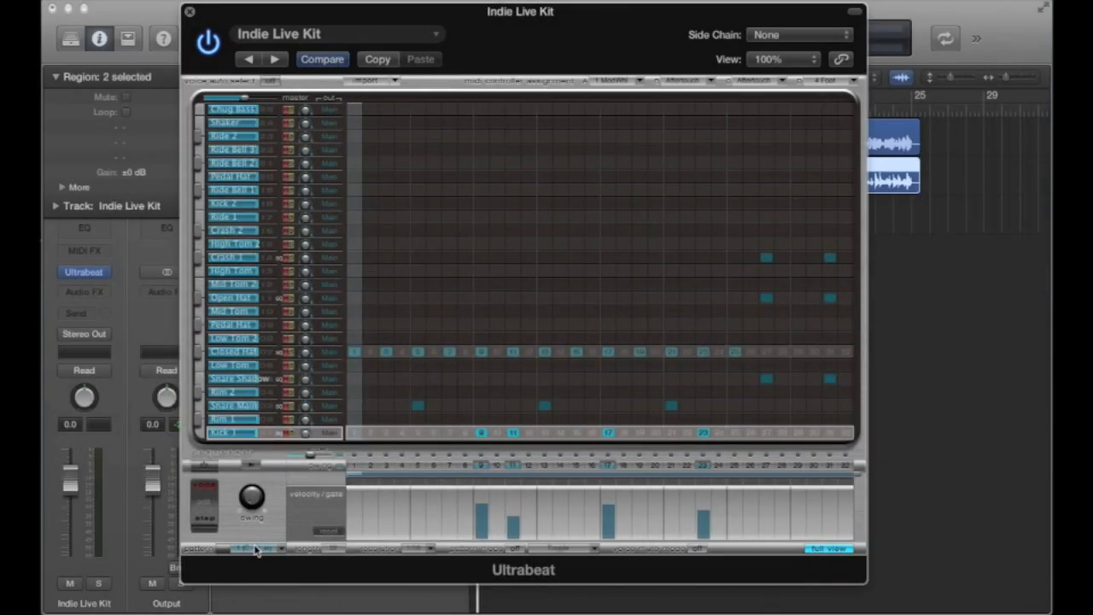
Clear every step from the current Ultrabeat pattern using the pattern edit menu
{"action": "left_click", "coordinate": [239, 550]}
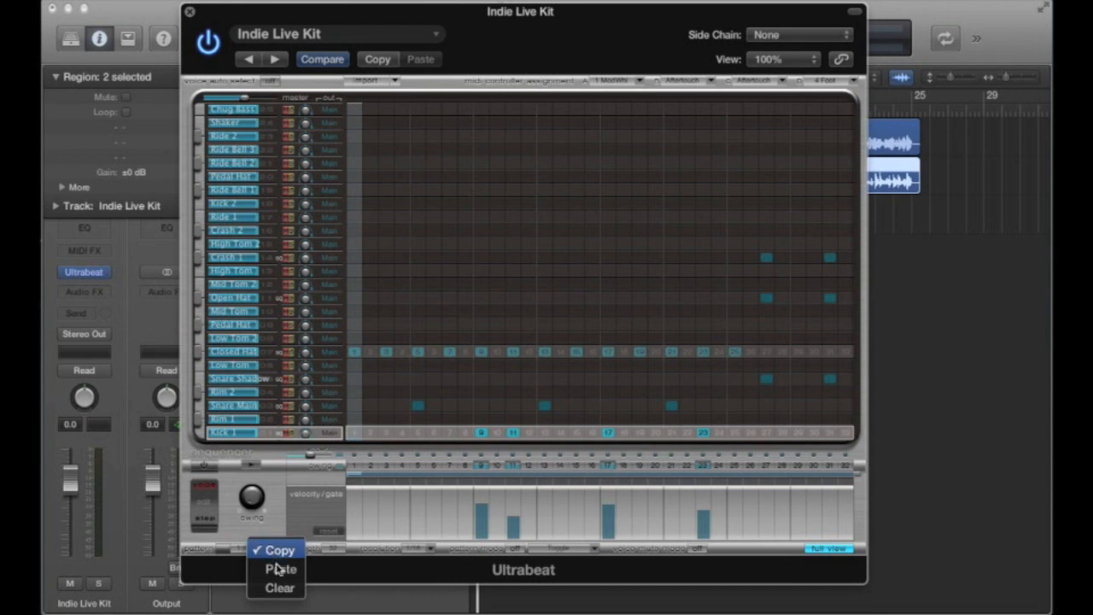
{"action": "left_click", "coordinate": [285, 587]}
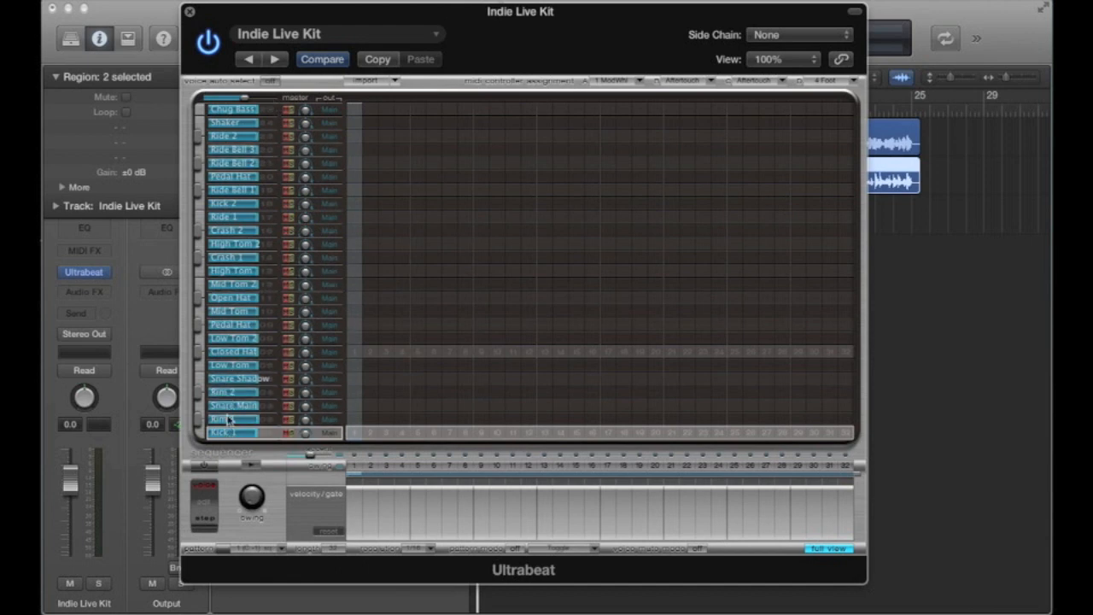
{"action": "left_click", "coordinate": [230, 231]}
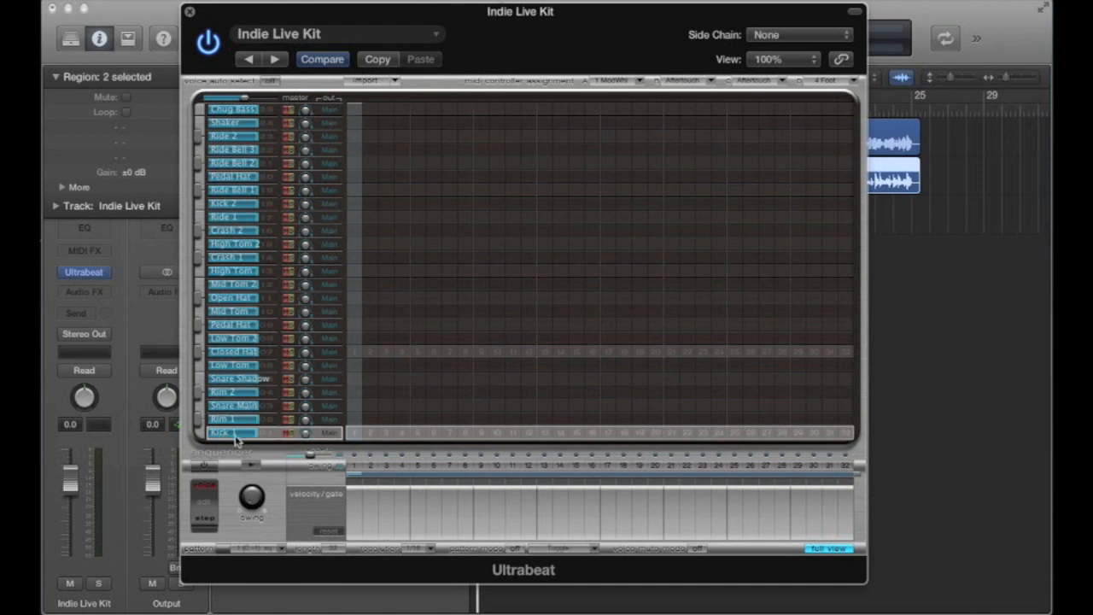
{"action": "mouse_move", "coordinate": [356, 458]}
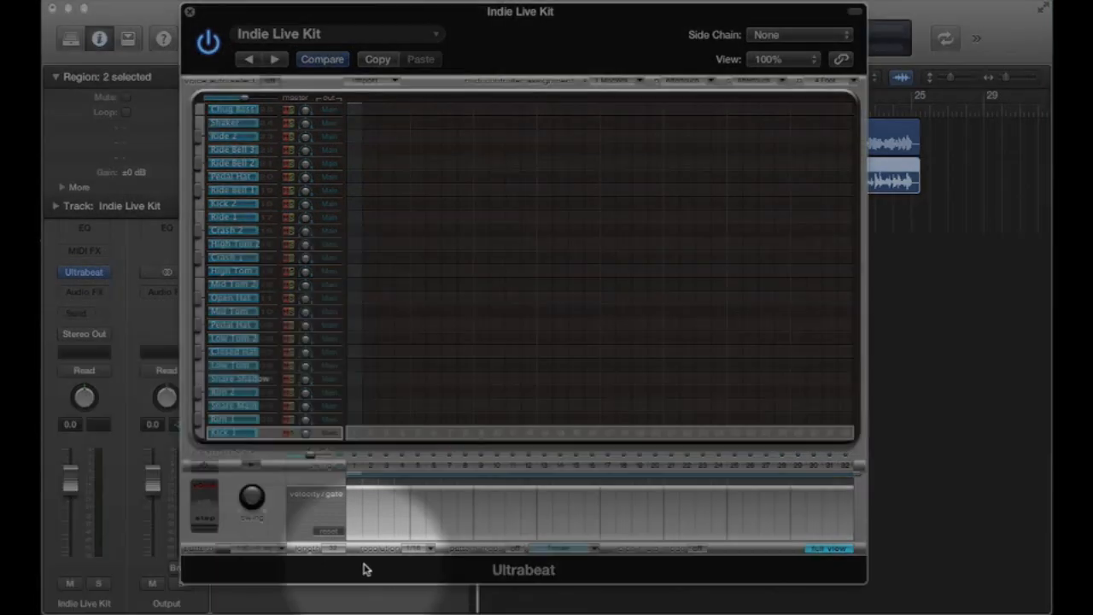
{"action": "left_click", "coordinate": [401, 548]}
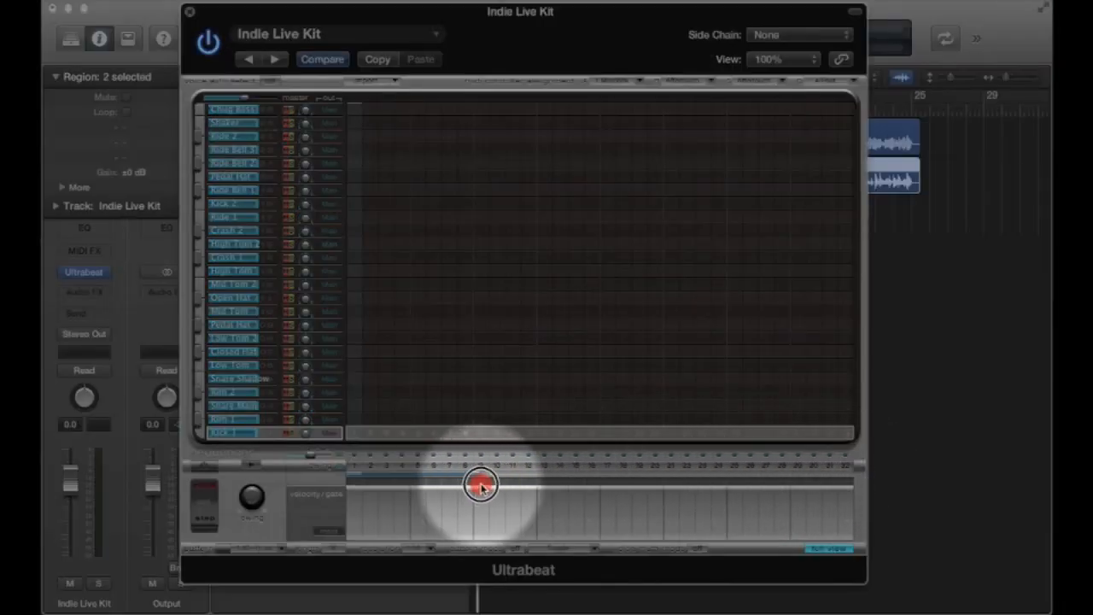
{"action": "left_click_drag", "start_coordinate": [480, 485], "coordinate": [861, 473]}
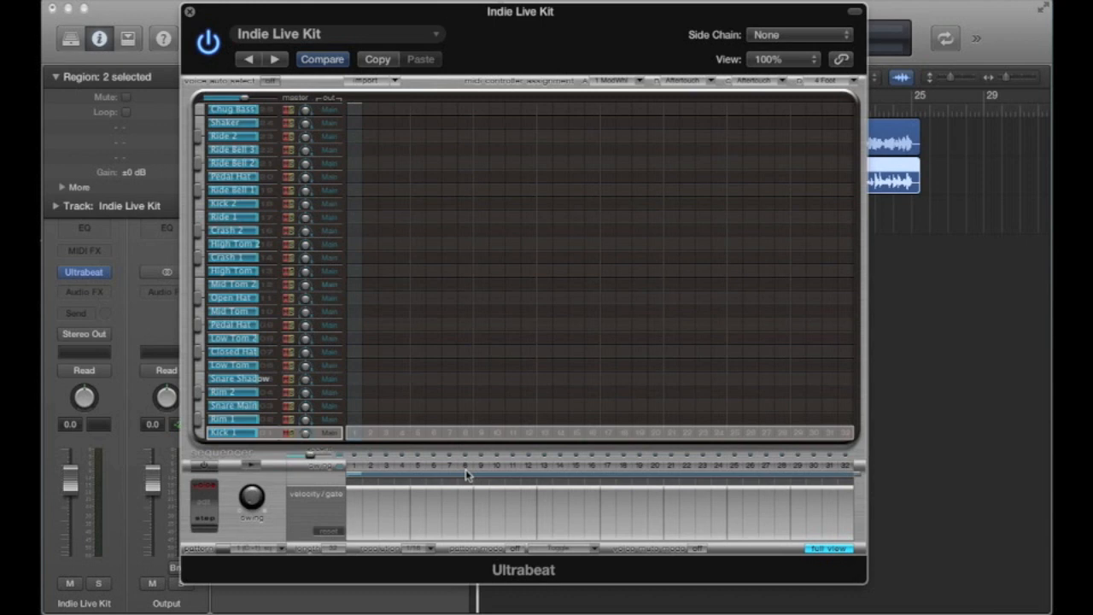
{"action": "mouse_move", "coordinate": [551, 31]}
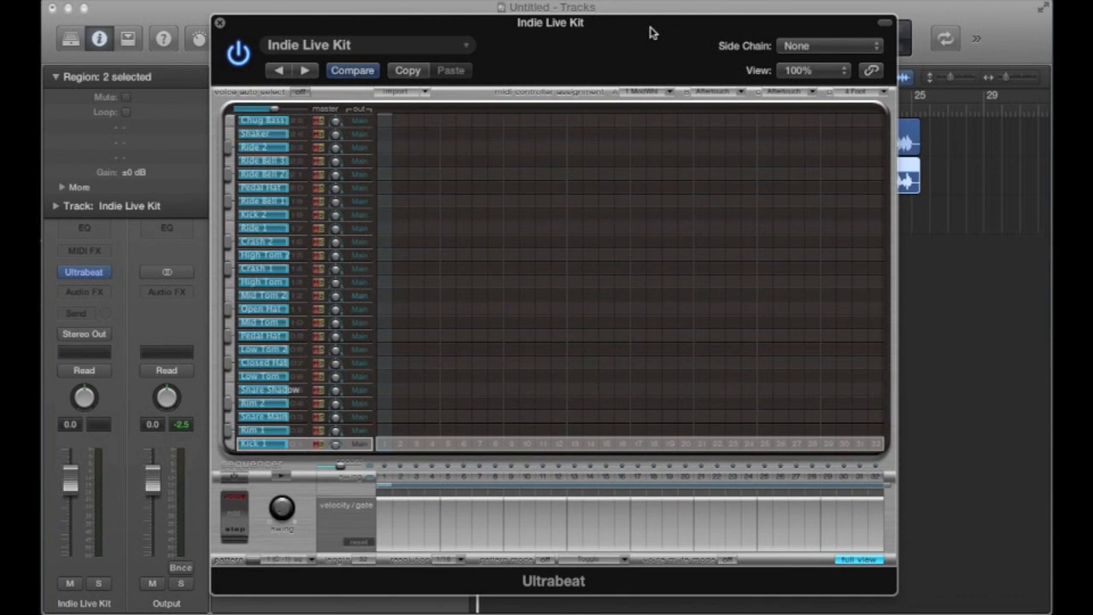
{"action": "mouse_move", "coordinate": [696, 457]}
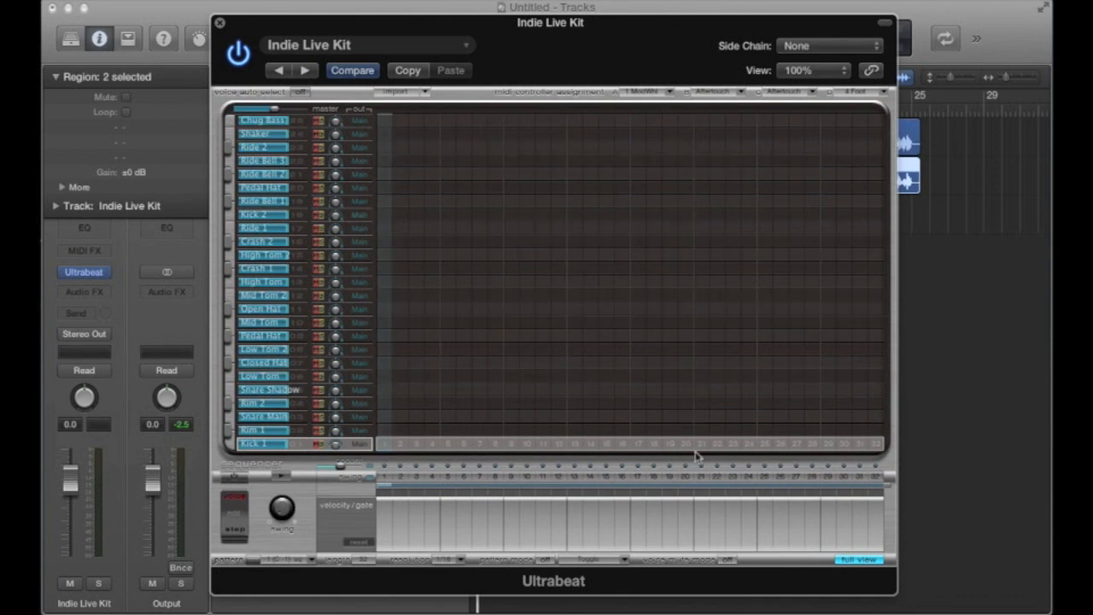
{"action": "mouse_move", "coordinate": [324, 492]}
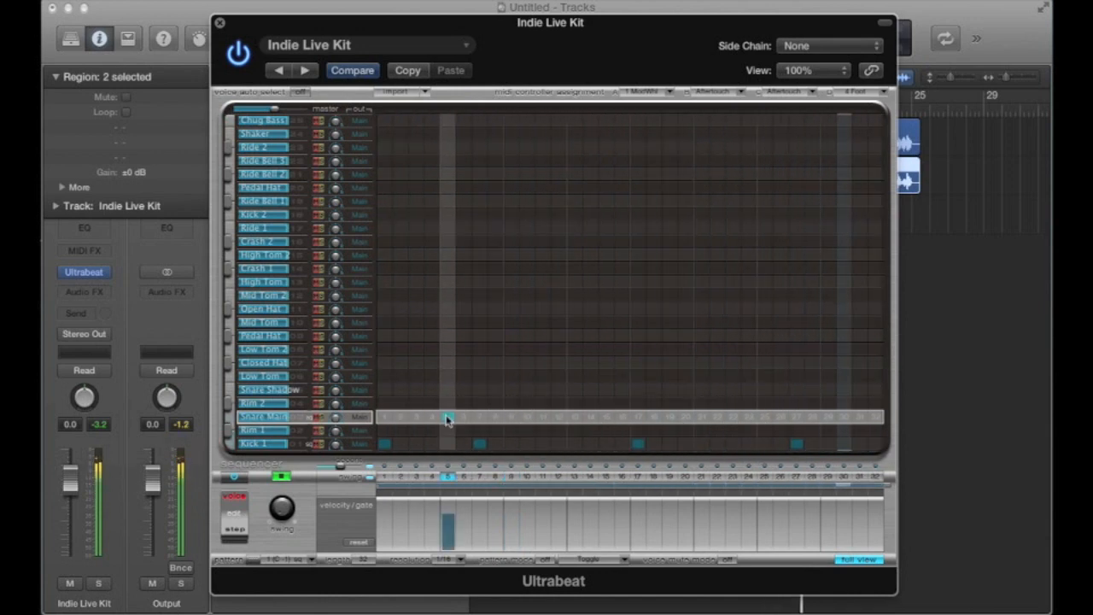
Add a snare hit to the Snare Main voice's trigger row
{"action": "left_click", "coordinate": [700, 416]}
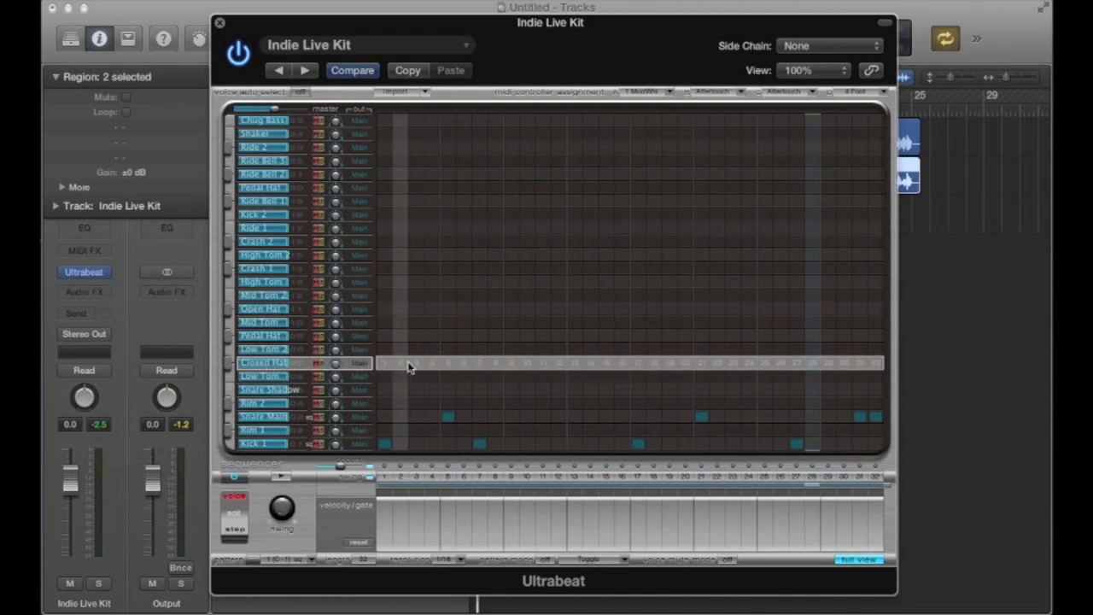
{"action": "mouse_move", "coordinate": [395, 370]}
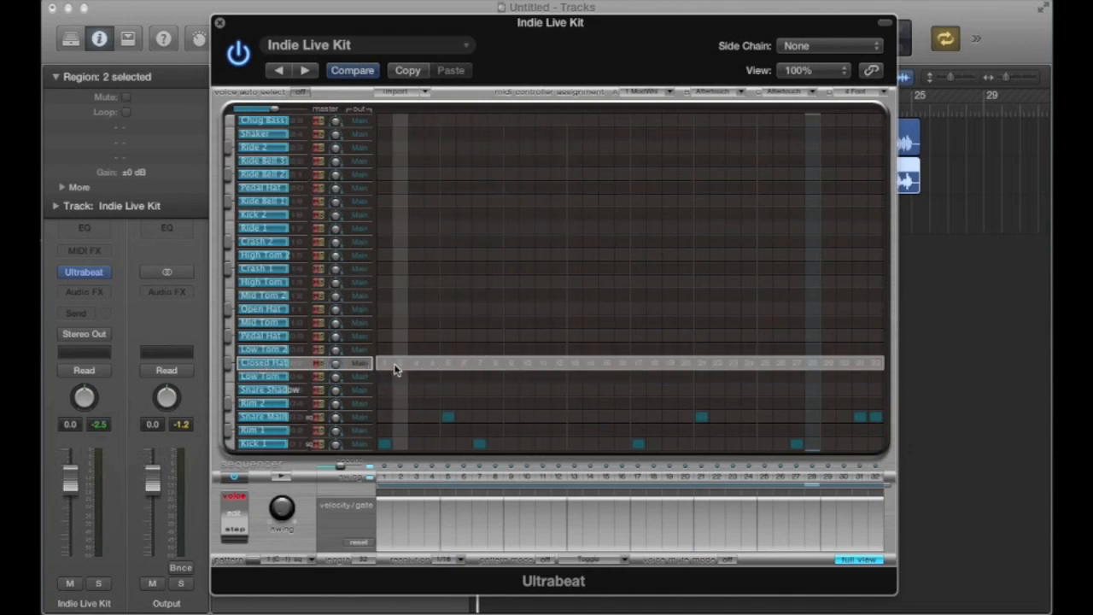
Add Closed Hat hits on every downbeat and every upbeat
{"action": "right_click", "coordinate": [396, 369]}
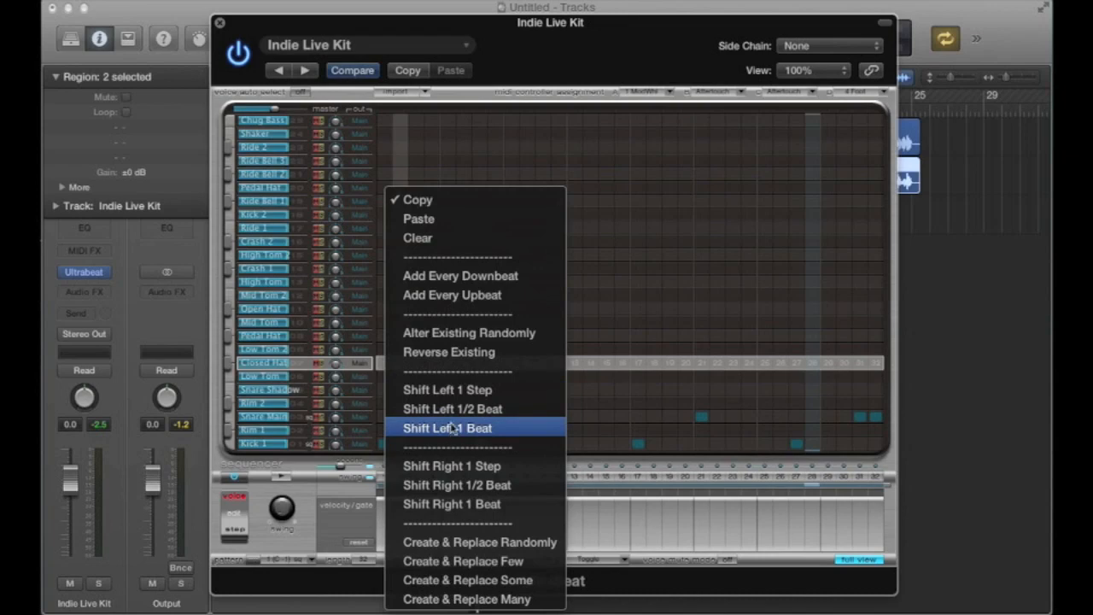
{"action": "mouse_move", "coordinate": [520, 283]}
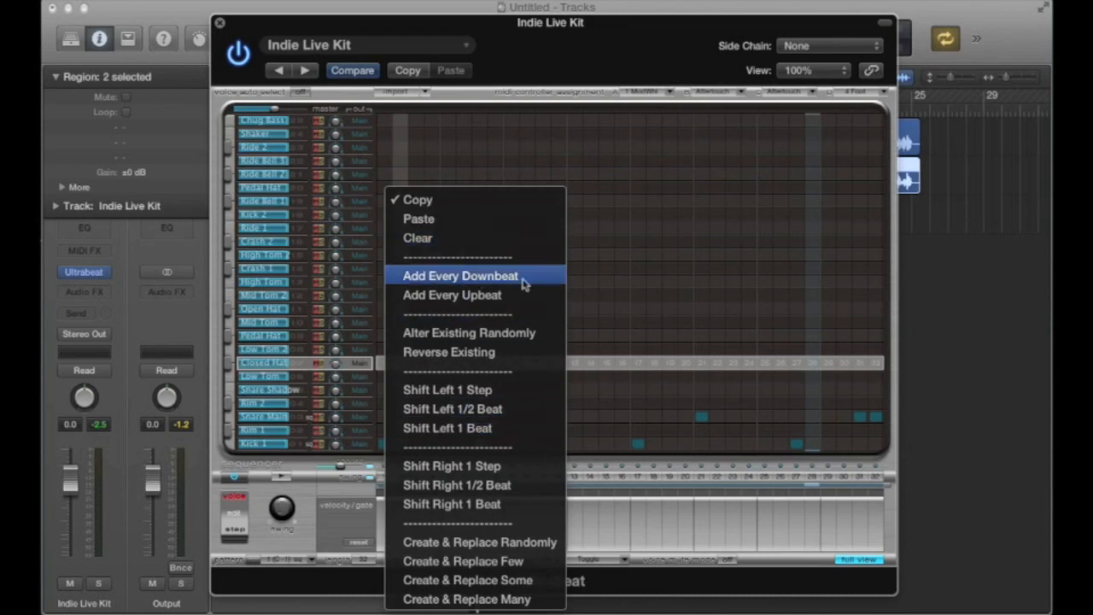
{"action": "left_click", "coordinate": [460, 275]}
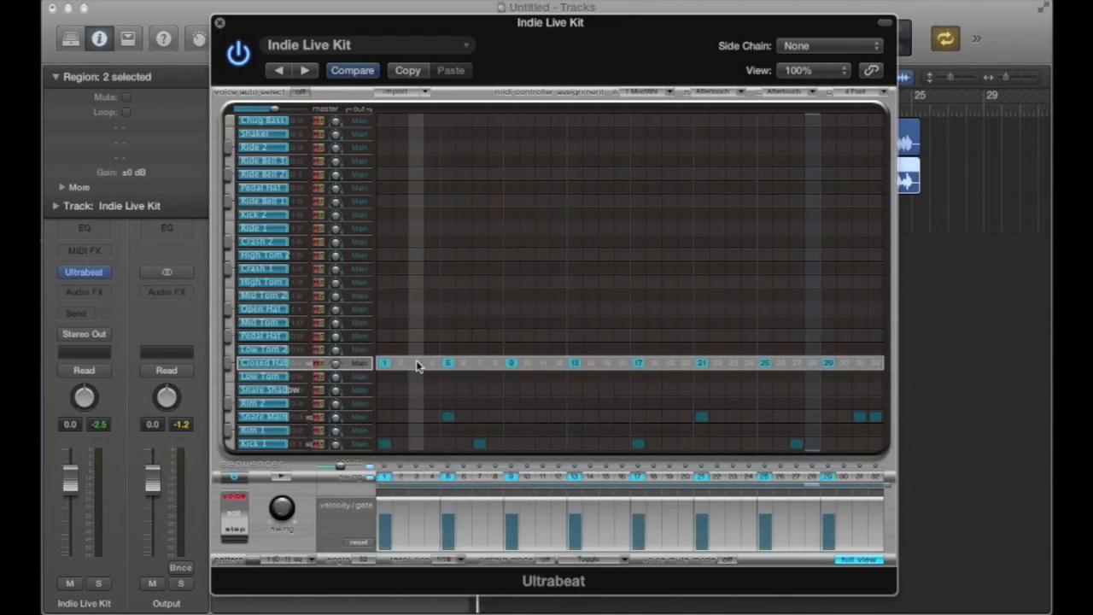
{"action": "right_click", "coordinate": [419, 365]}
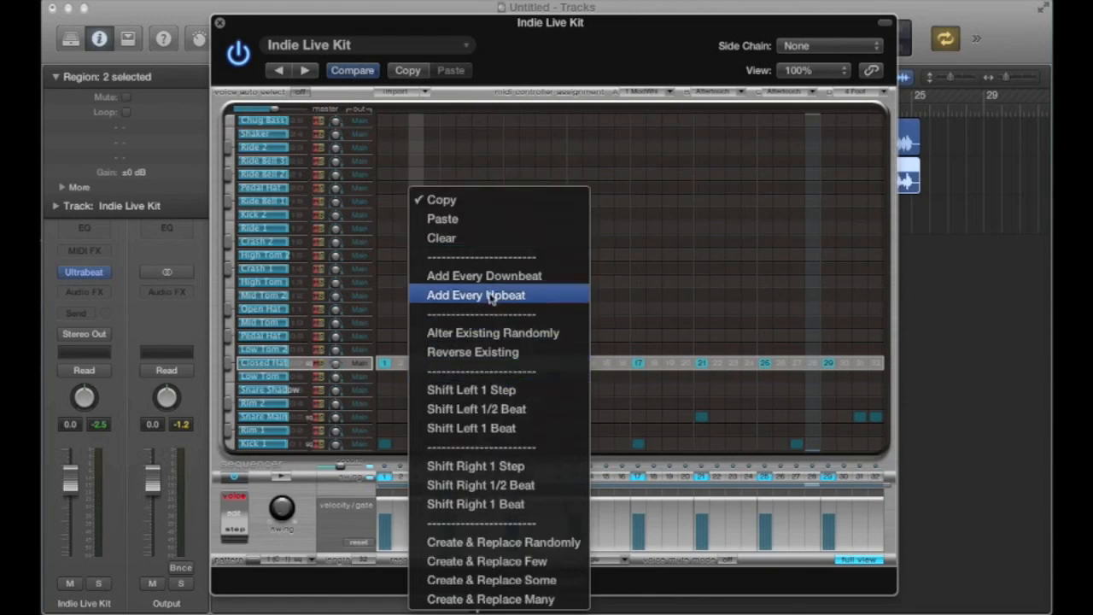
{"action": "left_click", "coordinate": [474, 294]}
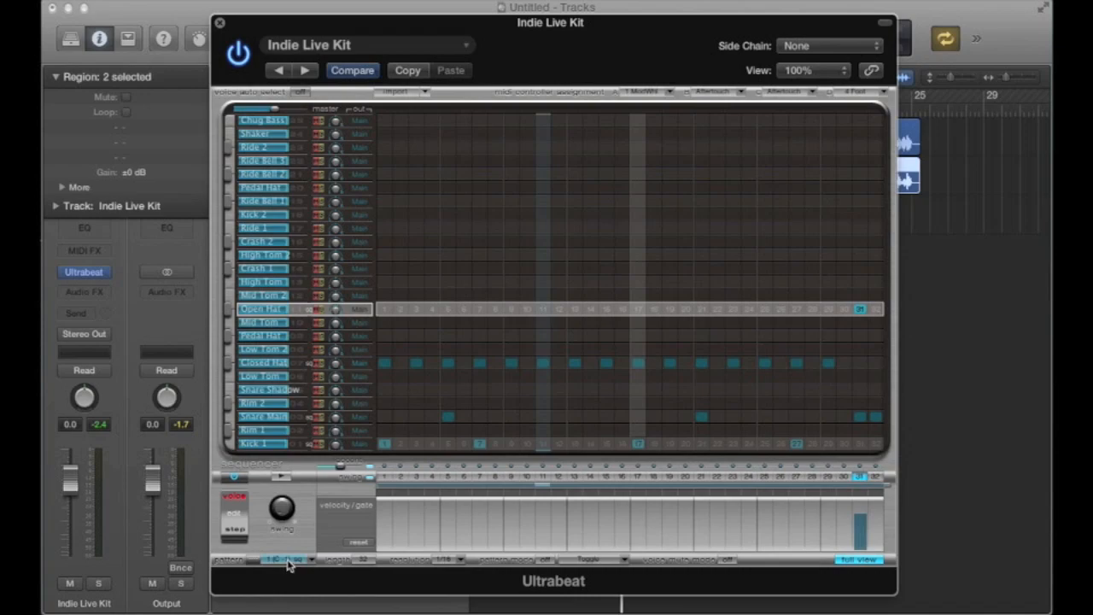
Paste pattern 1's kick, snare and hi-hat steps into pattern 2, then verify
{"action": "left_click", "coordinate": [282, 560]}
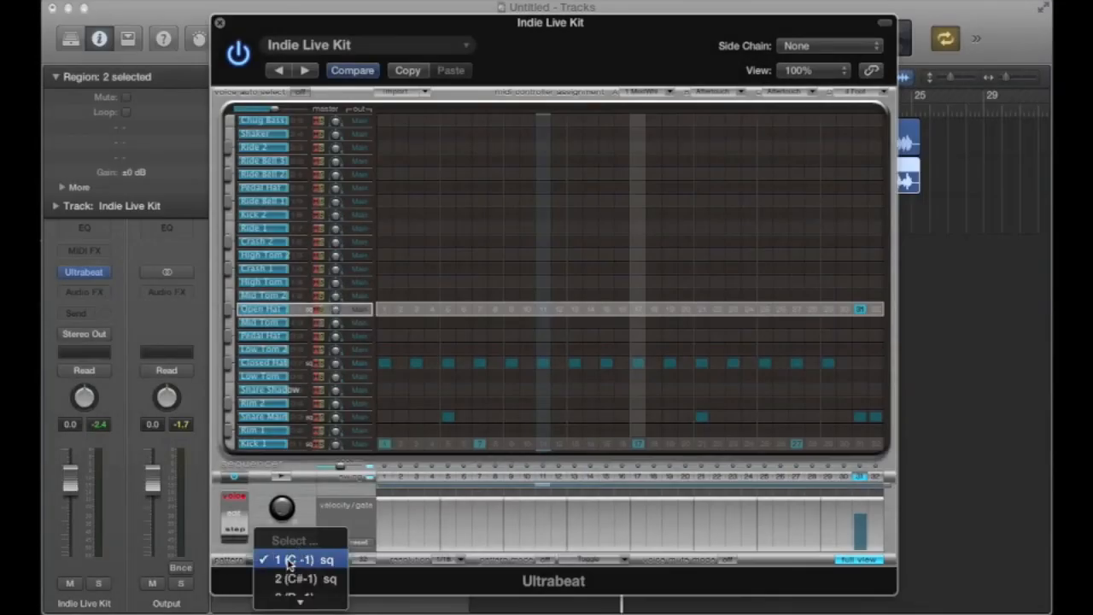
{"action": "left_click", "coordinate": [293, 574]}
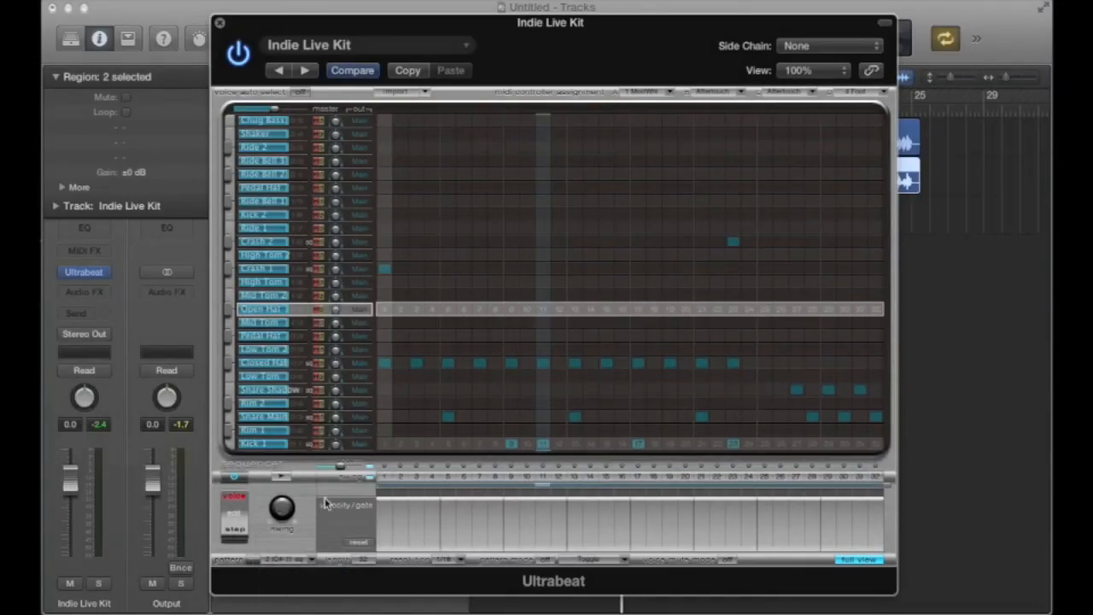
{"action": "right_click", "coordinate": [257, 406]}
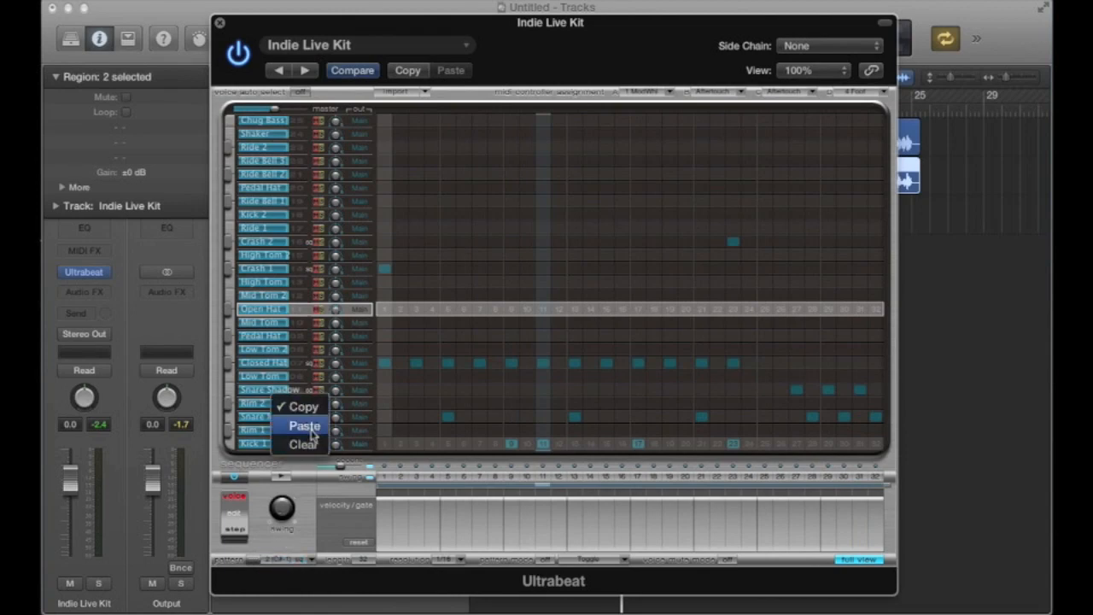
{"action": "left_click", "coordinate": [300, 444]}
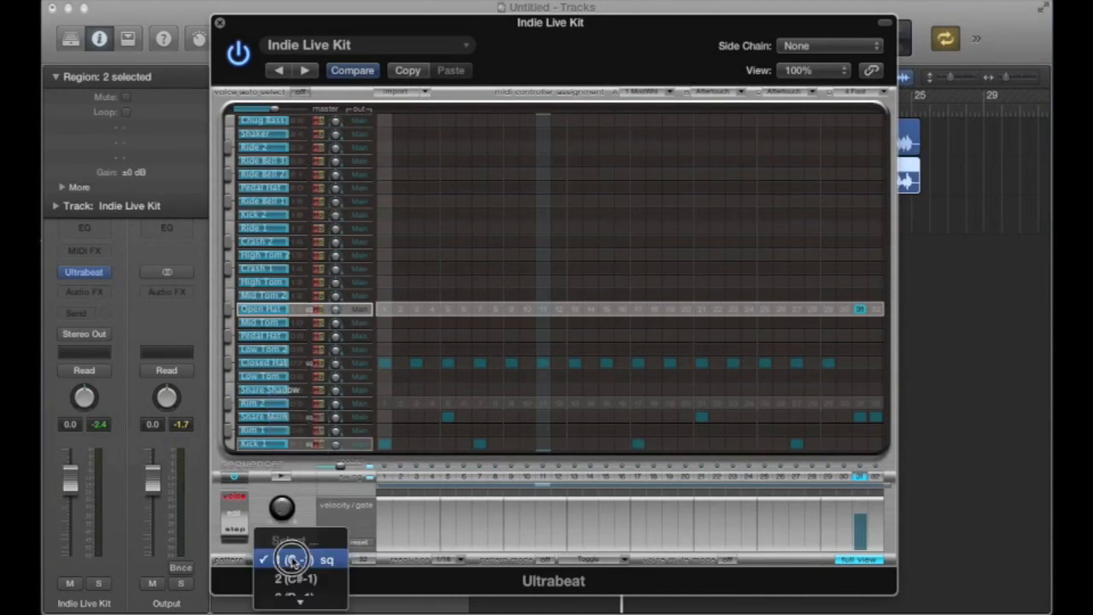
{"action": "left_click", "coordinate": [297, 576]}
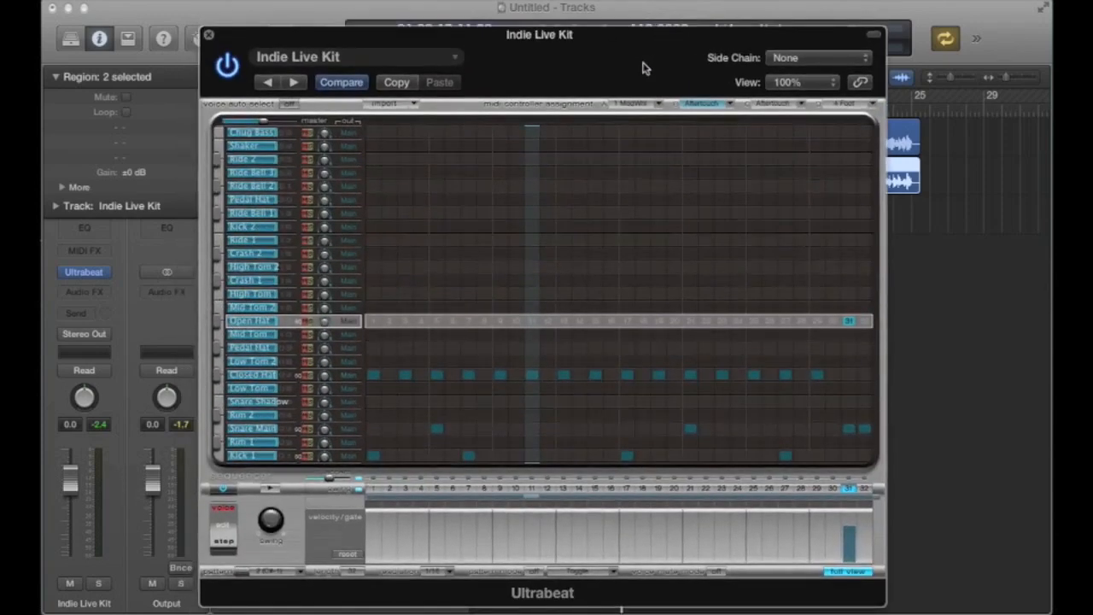
Select the Closed Hat voice and copy its voice and sequence
{"action": "left_click", "coordinate": [251, 374]}
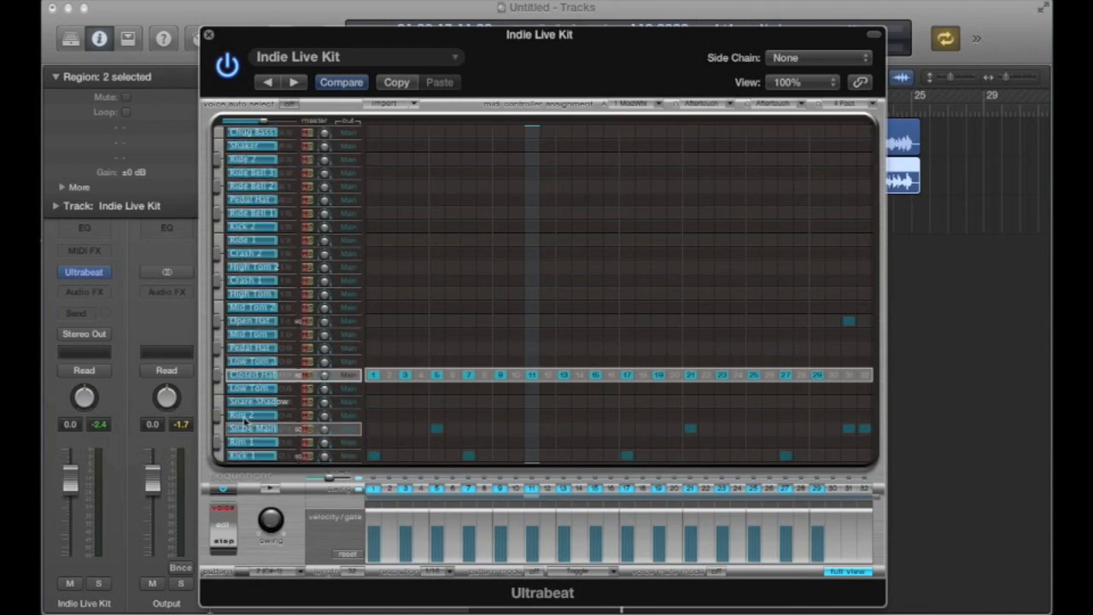
{"action": "right_click", "coordinate": [251, 376]}
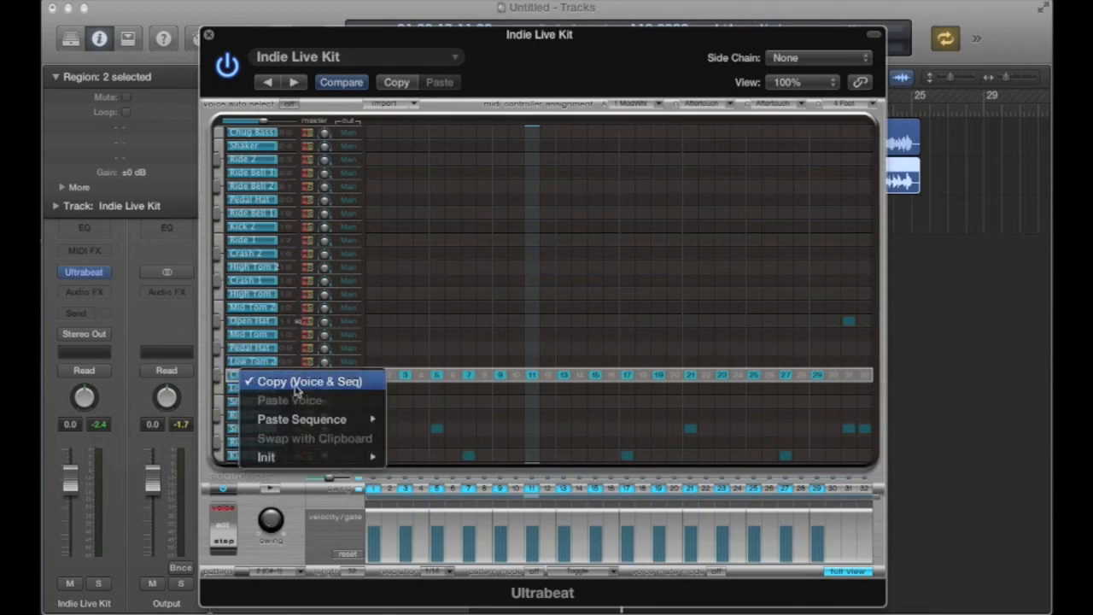
{"action": "left_click", "coordinate": [311, 381]}
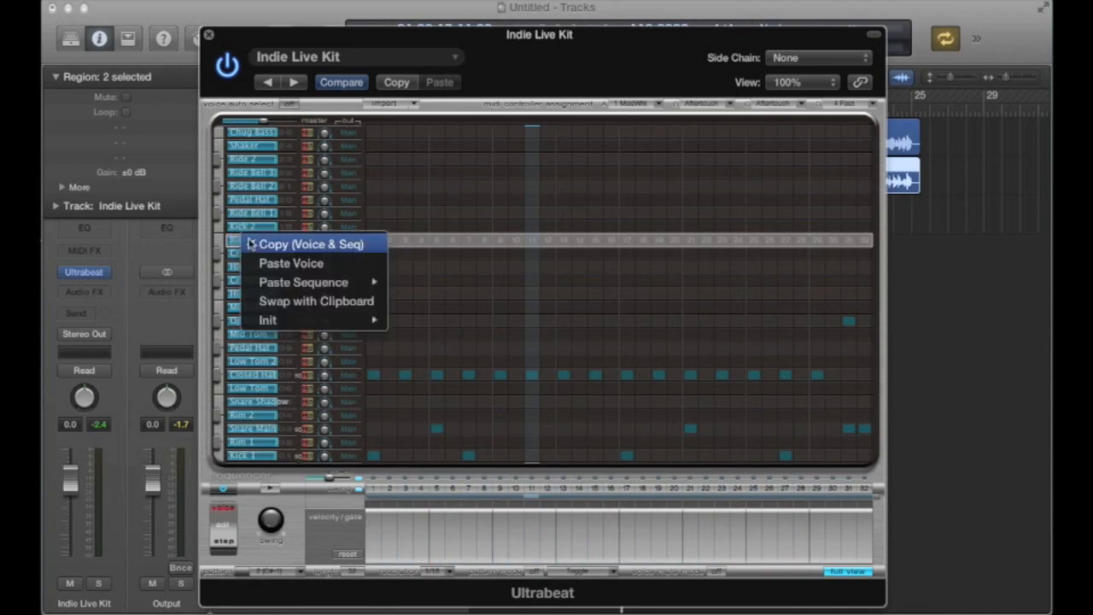
{"action": "mouse_move", "coordinate": [291, 263]}
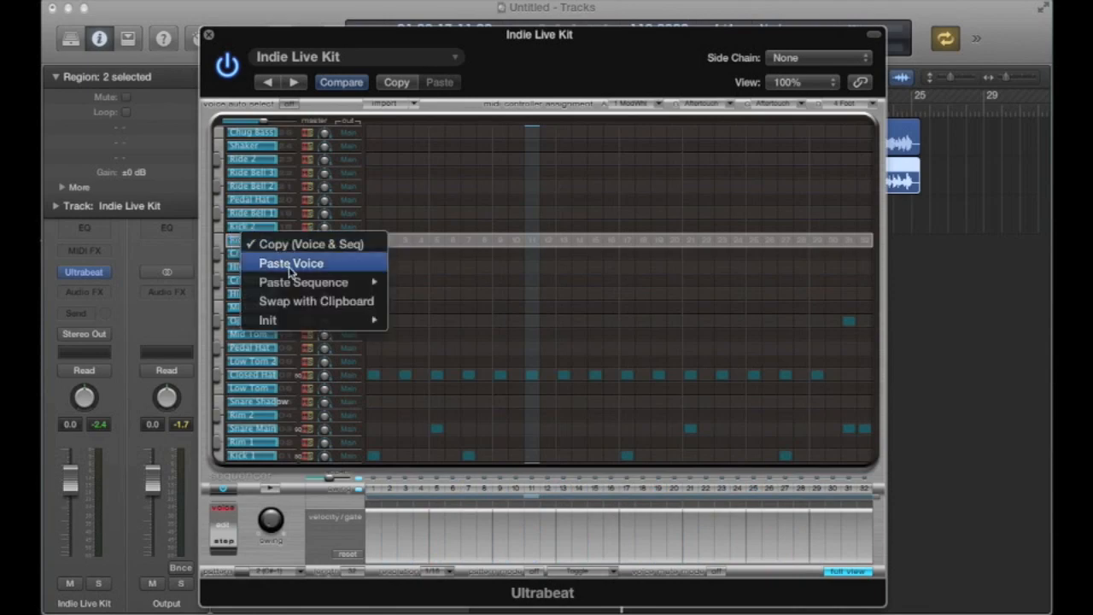
{"action": "mouse_move", "coordinate": [303, 281]}
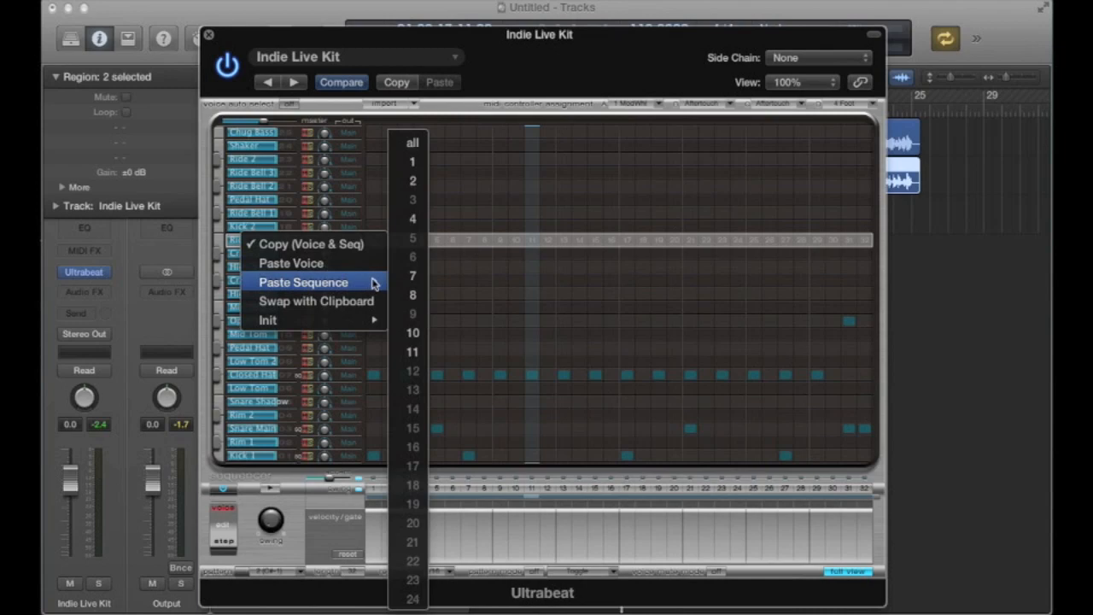
{"action": "mouse_move", "coordinate": [411, 332]}
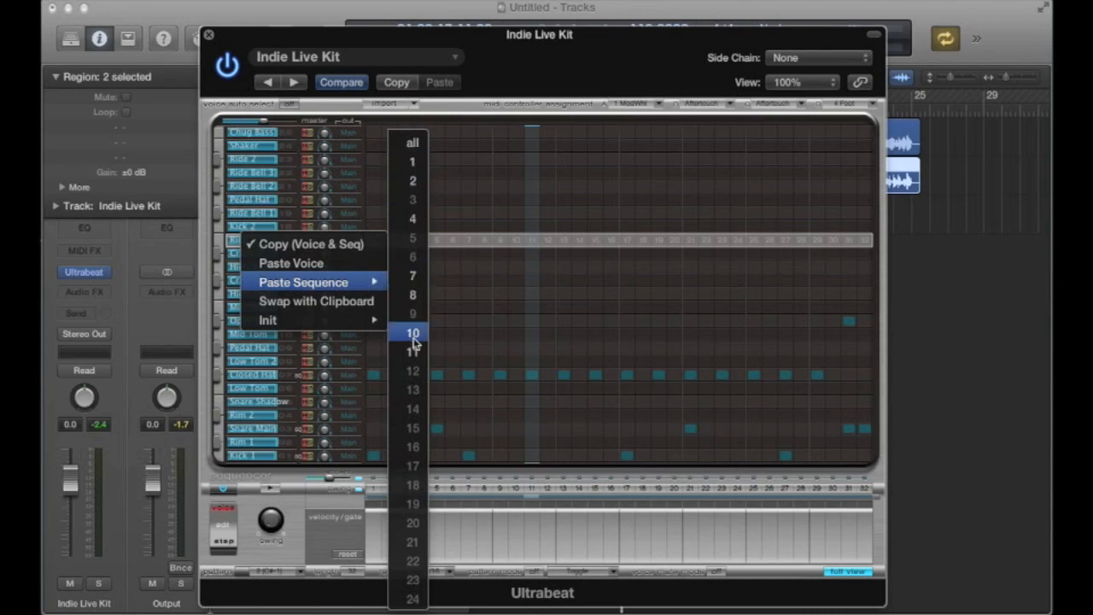
{"action": "mouse_move", "coordinate": [413, 352]}
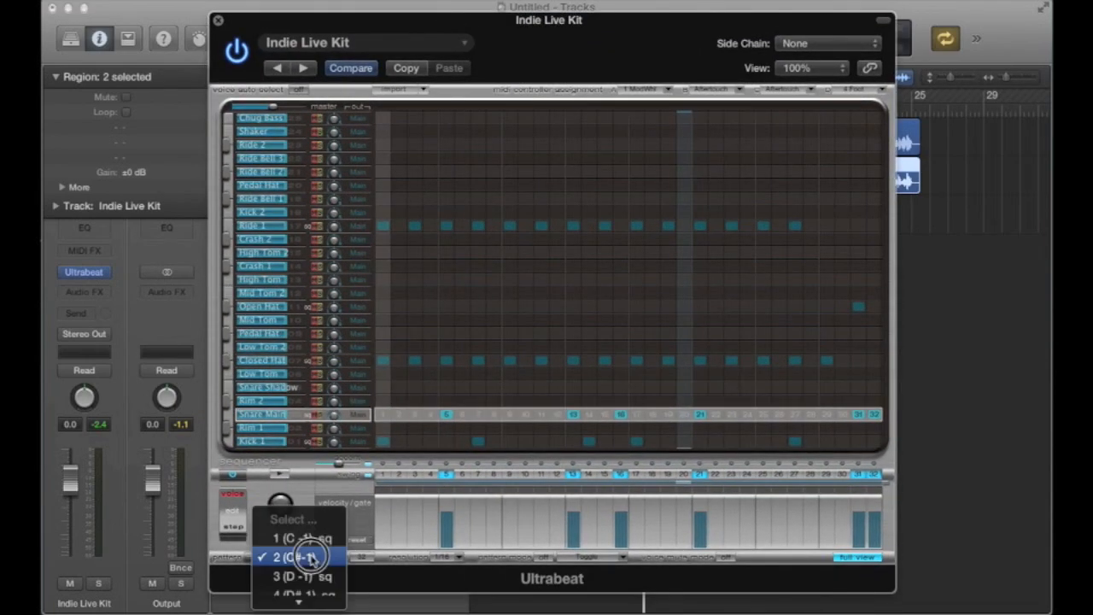
In pattern 1, lower a Closed Hat velocity bar and open the Alter/Randomize Vel options
{"action": "left_click", "coordinate": [316, 555]}
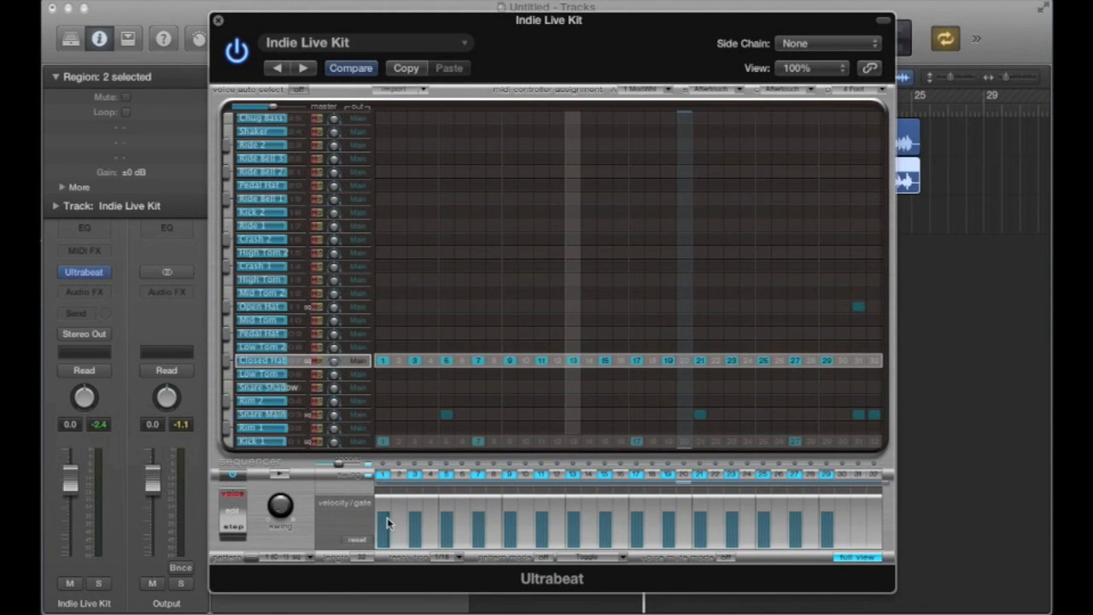
{"action": "left_click", "coordinate": [385, 537]}
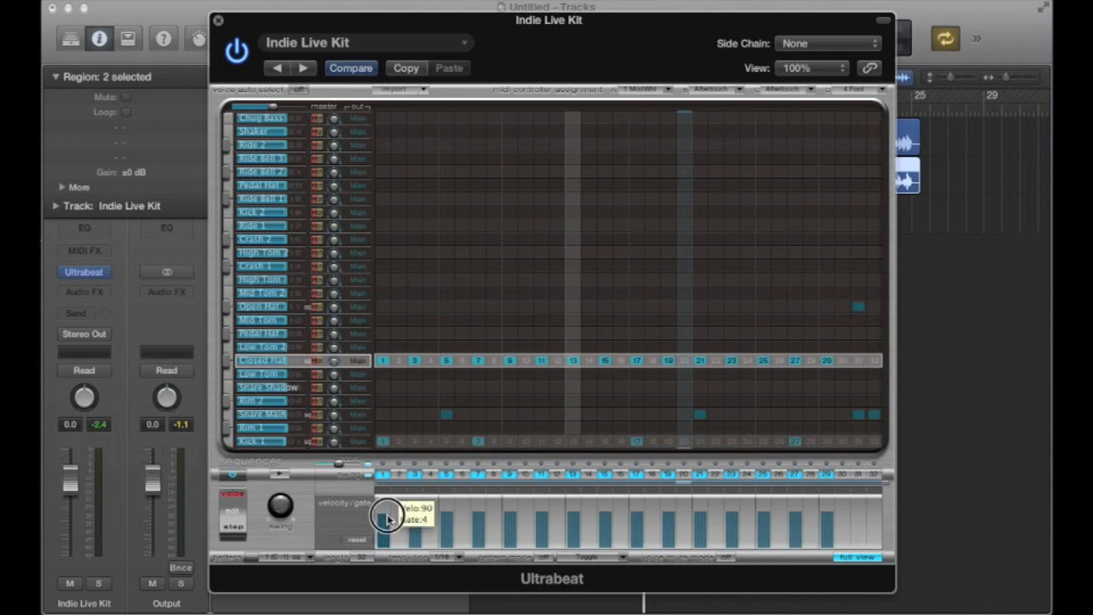
{"action": "left_click_drag", "start_coordinate": [389, 519], "coordinate": [416, 512]}
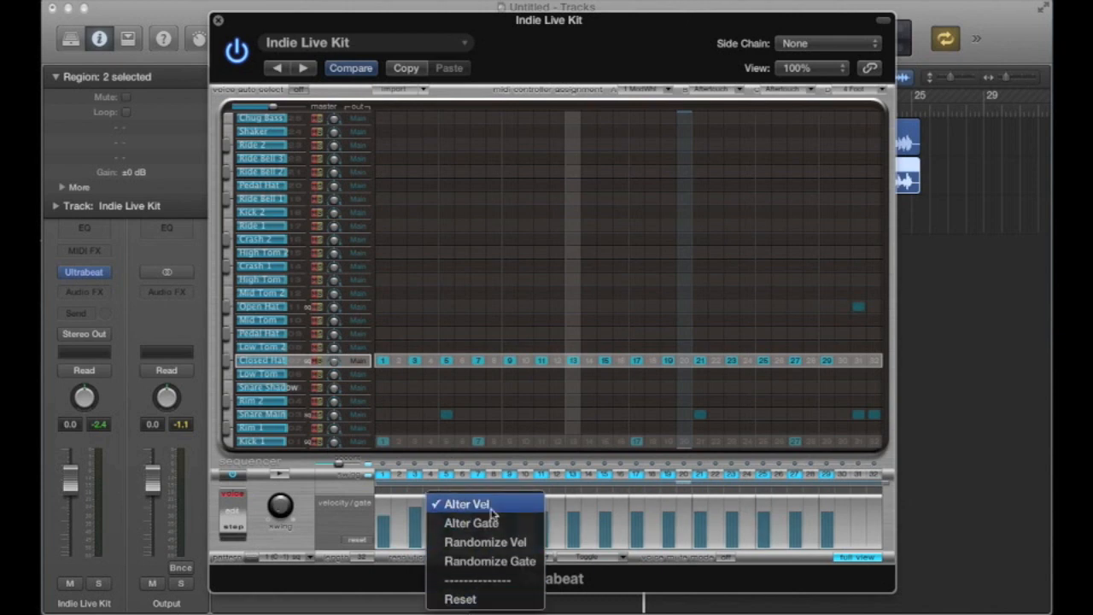
{"action": "left_click", "coordinate": [467, 503]}
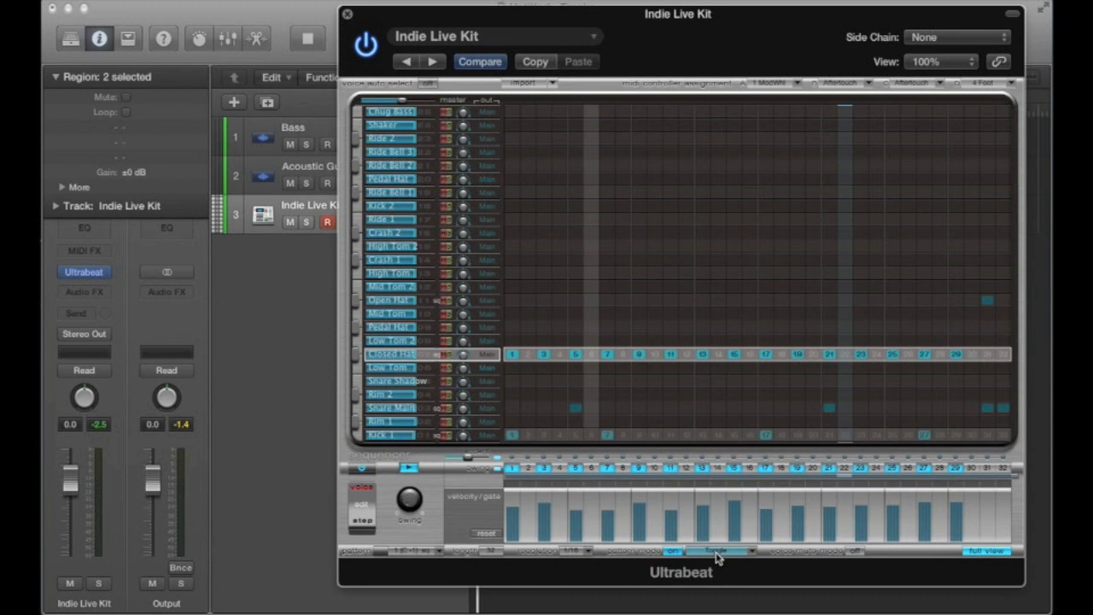
Set Ultrabeat's pattern playback mode to Toggle on Step 1
{"action": "left_click", "coordinate": [721, 551]}
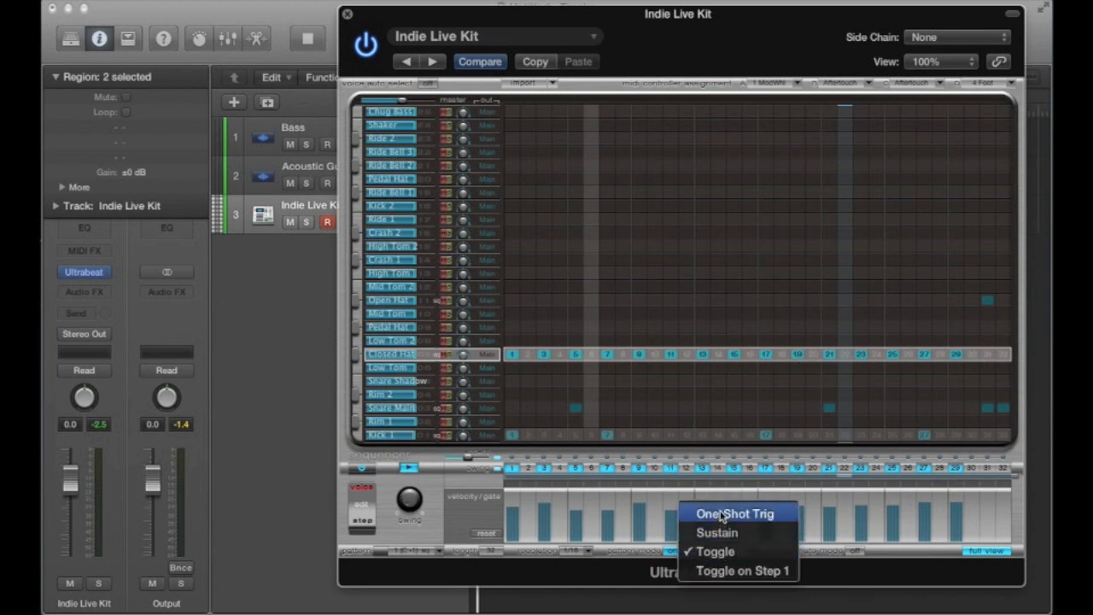
{"action": "mouse_move", "coordinate": [724, 551]}
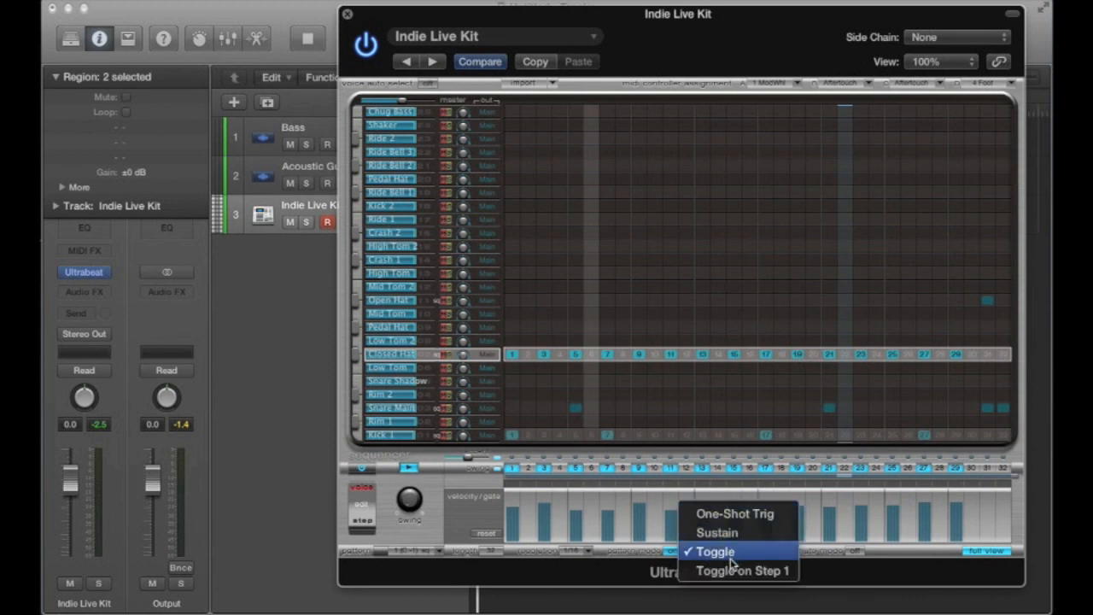
{"action": "mouse_move", "coordinate": [732, 571]}
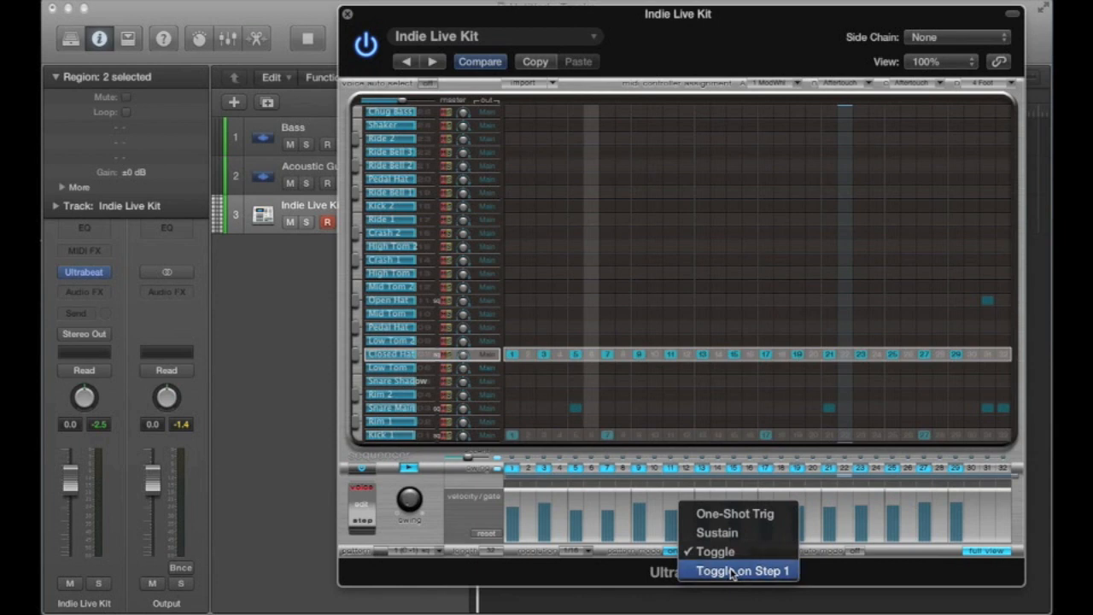
{"action": "left_click", "coordinate": [741, 568]}
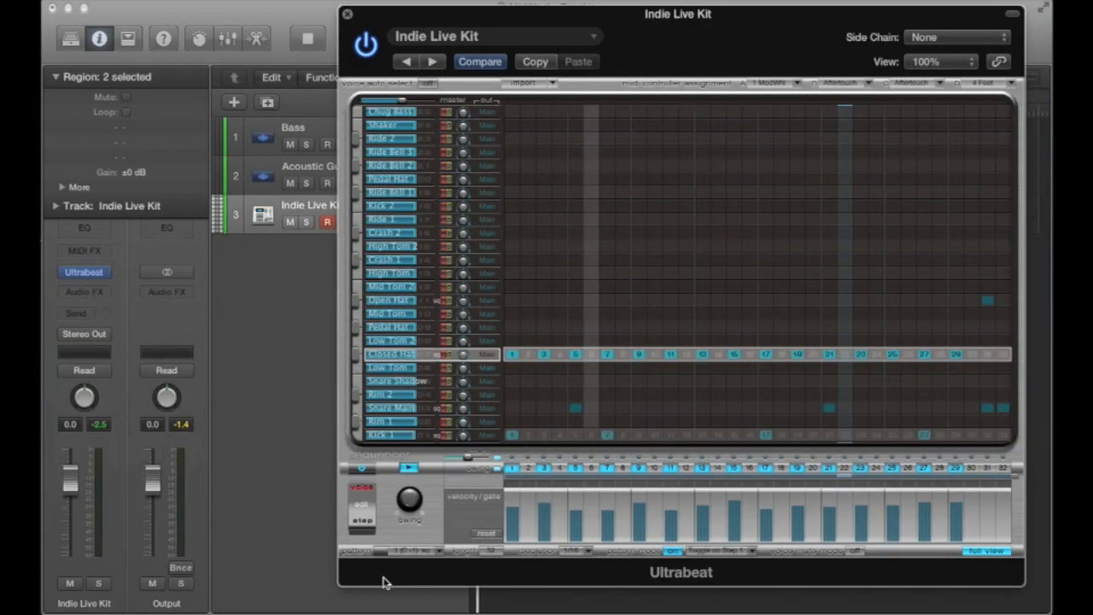
{"action": "mouse_move", "coordinate": [420, 541]}
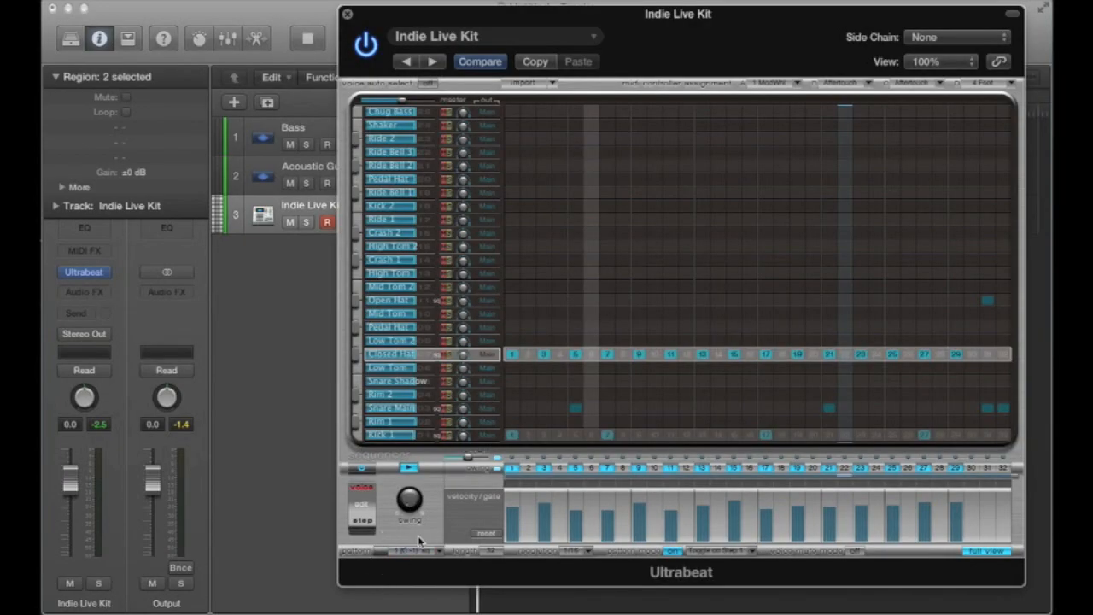
Show Ultrabeat's pattern selector list, keeping pattern 1 current
{"action": "left_click", "coordinate": [390, 111]}
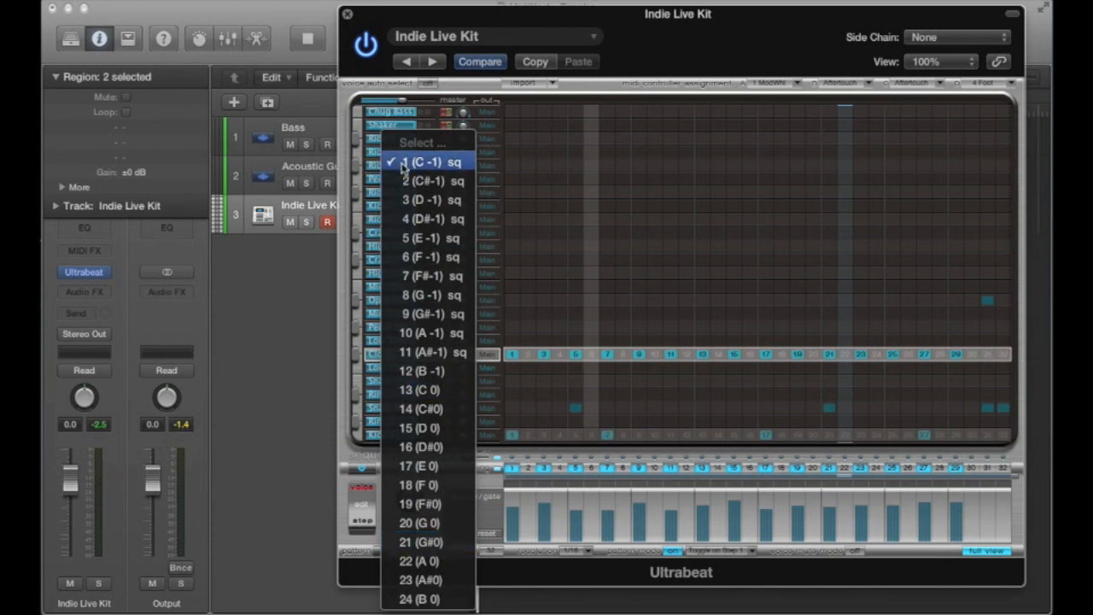
{"action": "mouse_move", "coordinate": [431, 170]}
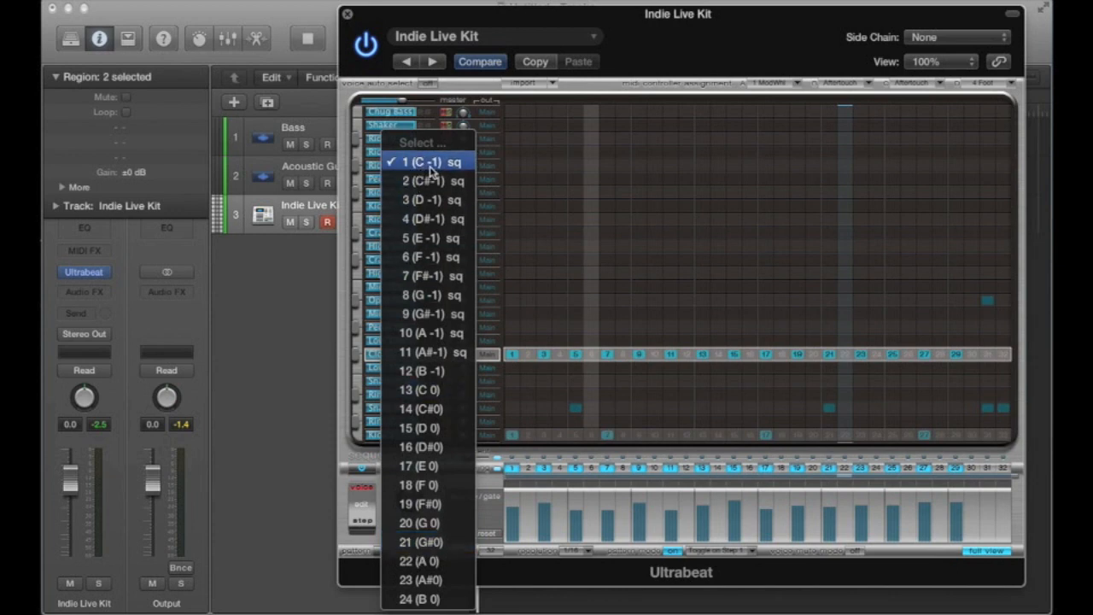
{"action": "mouse_move", "coordinate": [420, 163]}
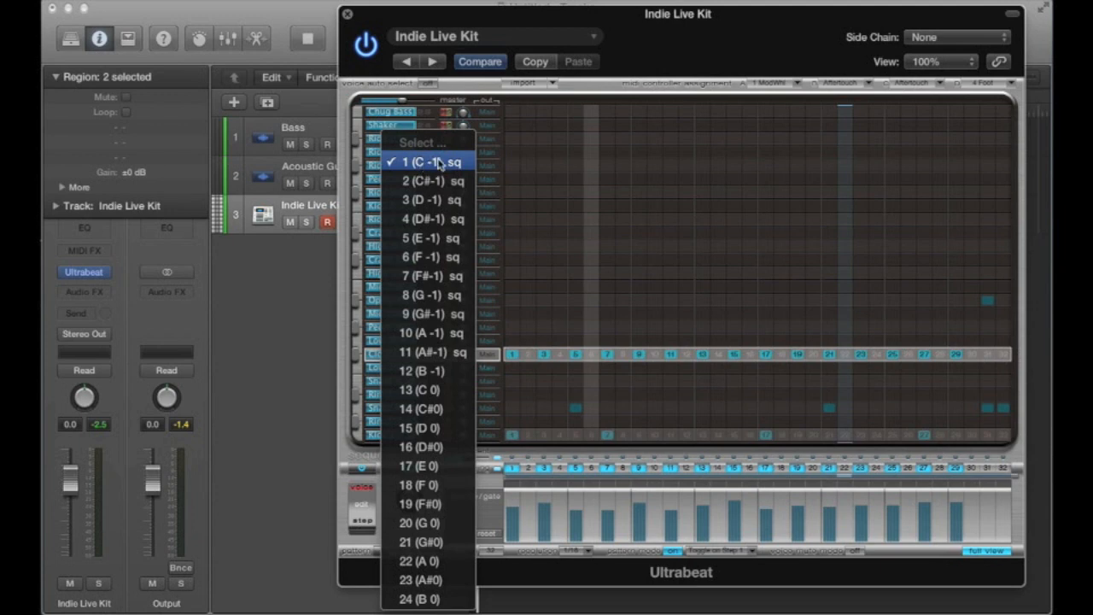
{"action": "mouse_move", "coordinate": [437, 167]}
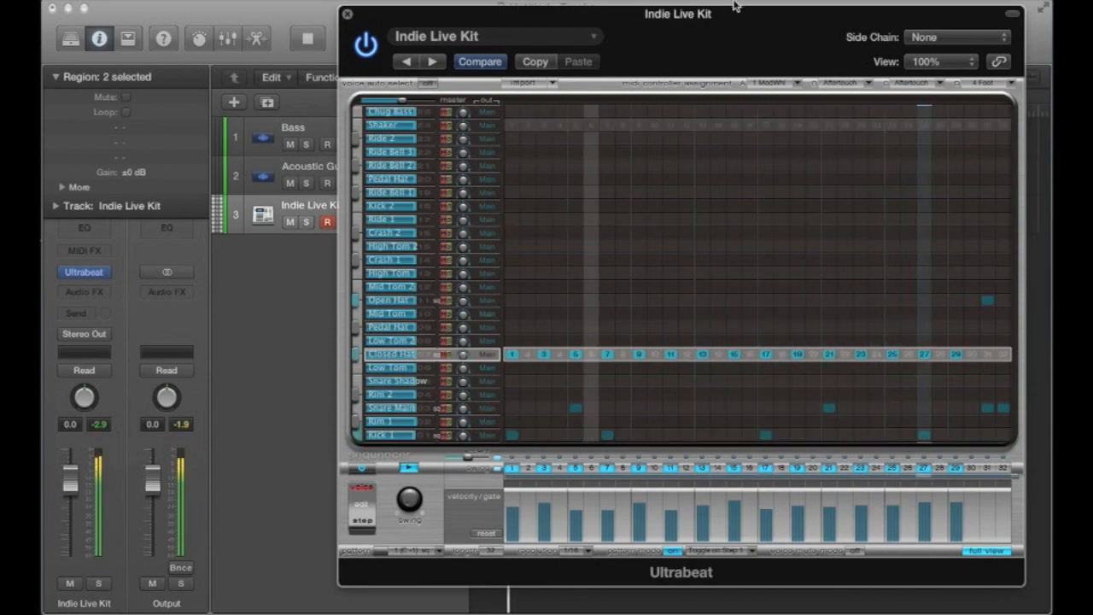
Move the Ultrabeat window down to reveal the Indie Live Kit track
{"action": "left_click_drag", "start_coordinate": [677, 14], "coordinate": [527, 204]}
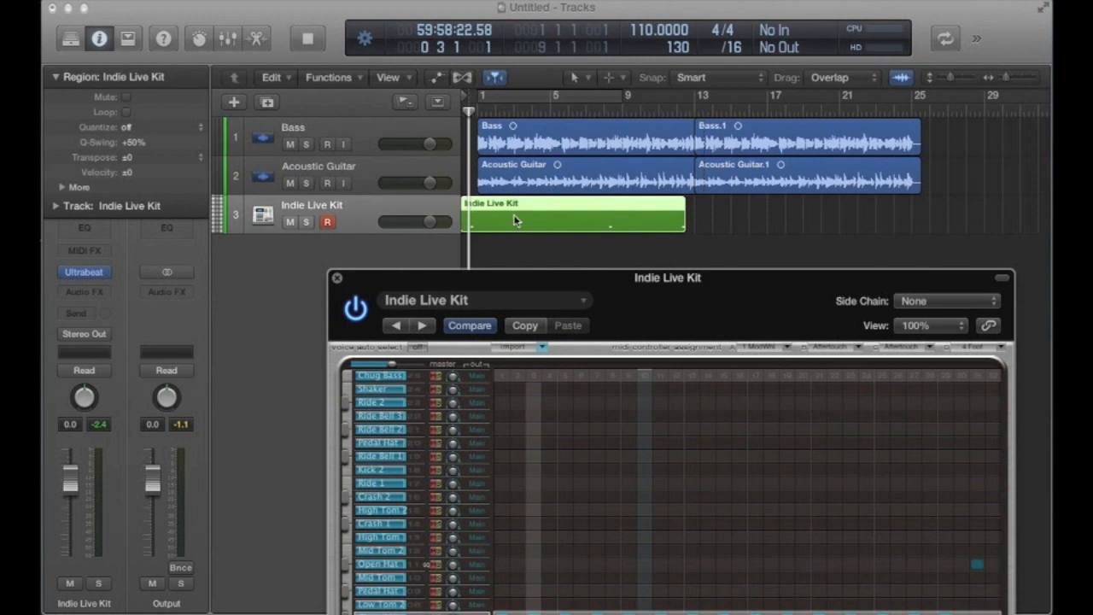
{"action": "mouse_move", "coordinate": [474, 234]}
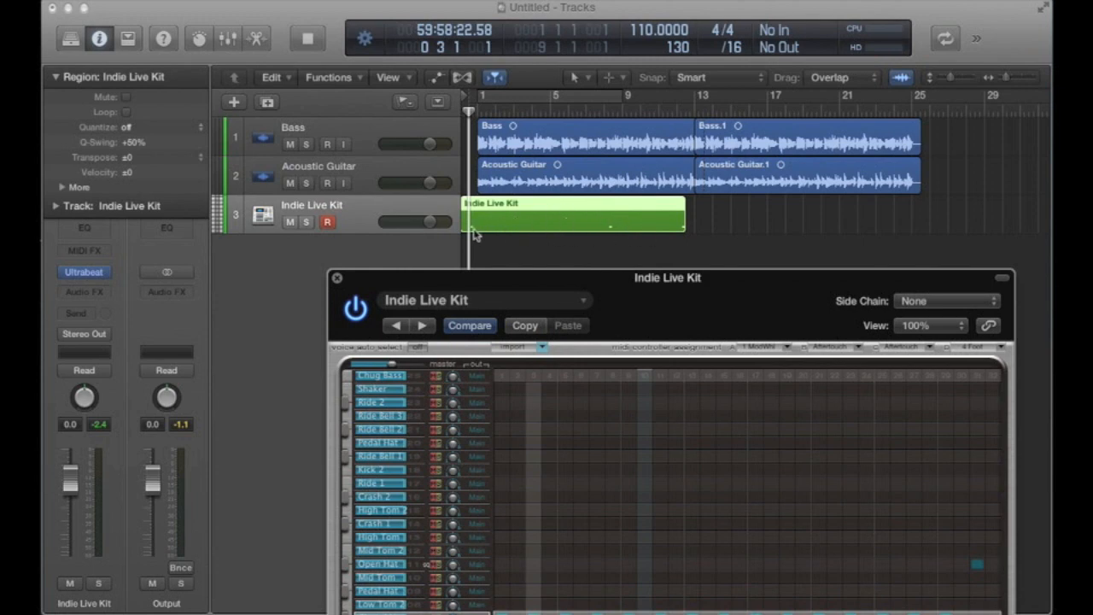
{"action": "mouse_move", "coordinate": [687, 237]}
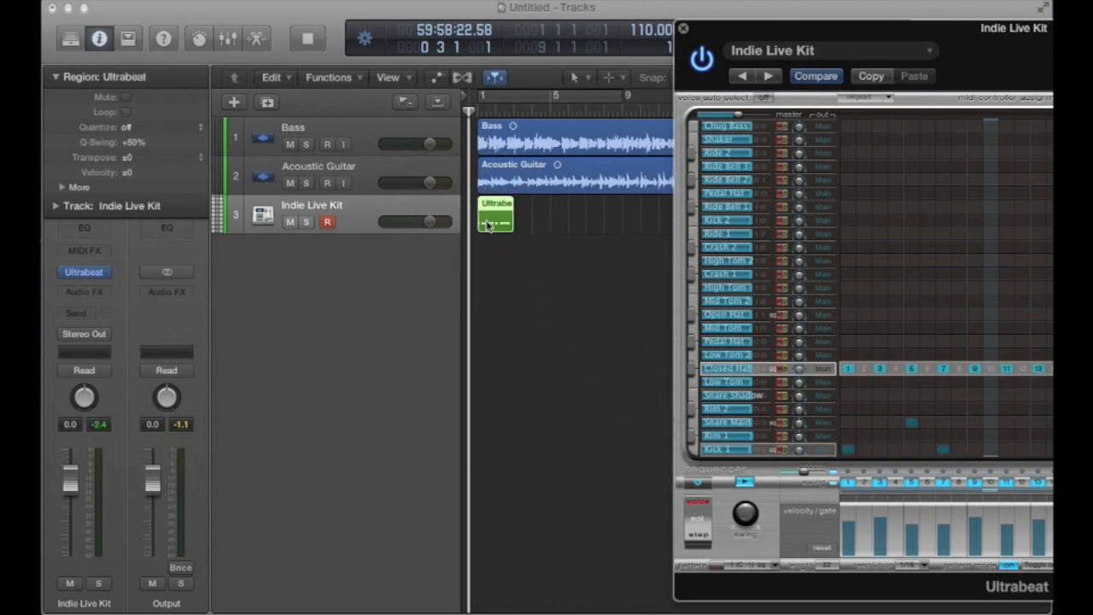
{"action": "mouse_move", "coordinate": [748, 35]}
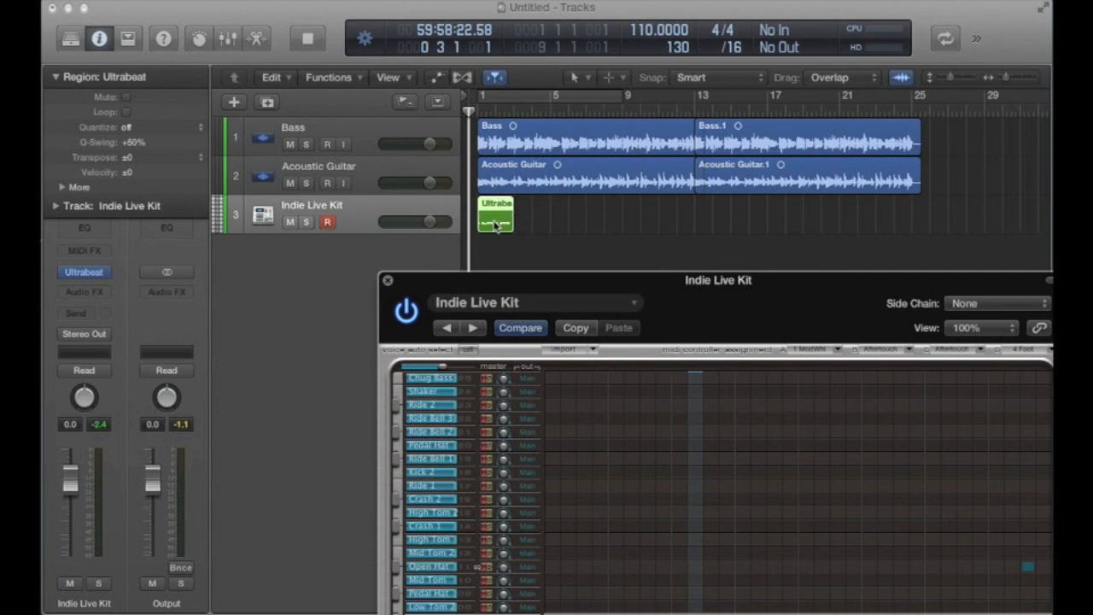
Drag two more Ultrabeat pattern regions onto the Indie Live Kit track after the first
{"action": "left_click_drag", "start_coordinate": [512, 214], "coordinate": [563, 220]}
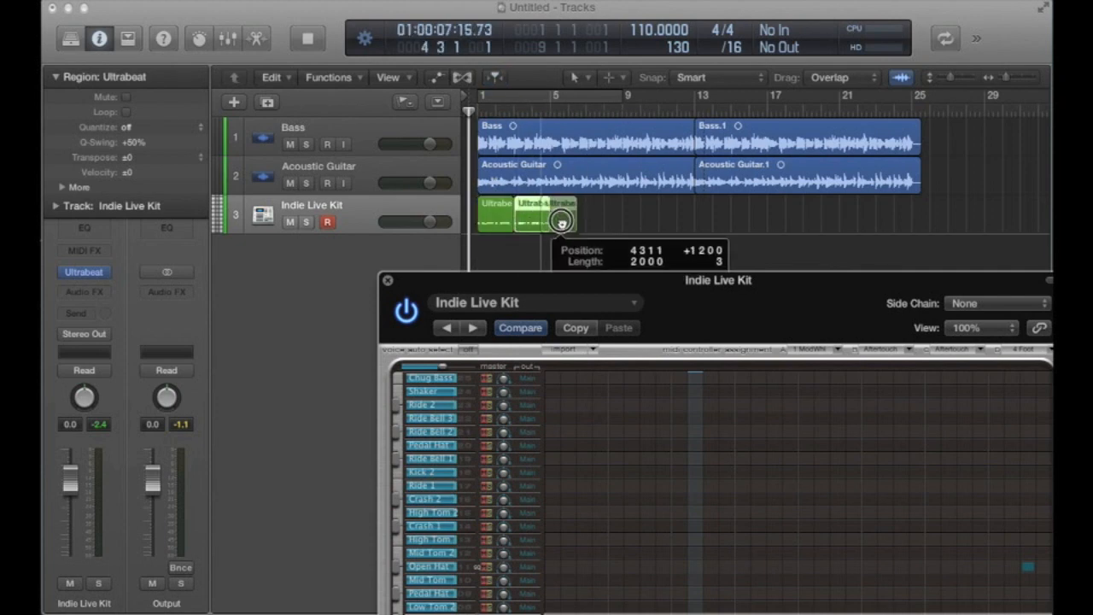
{"action": "left_click_drag", "start_coordinate": [559, 220], "coordinate": [606, 220]}
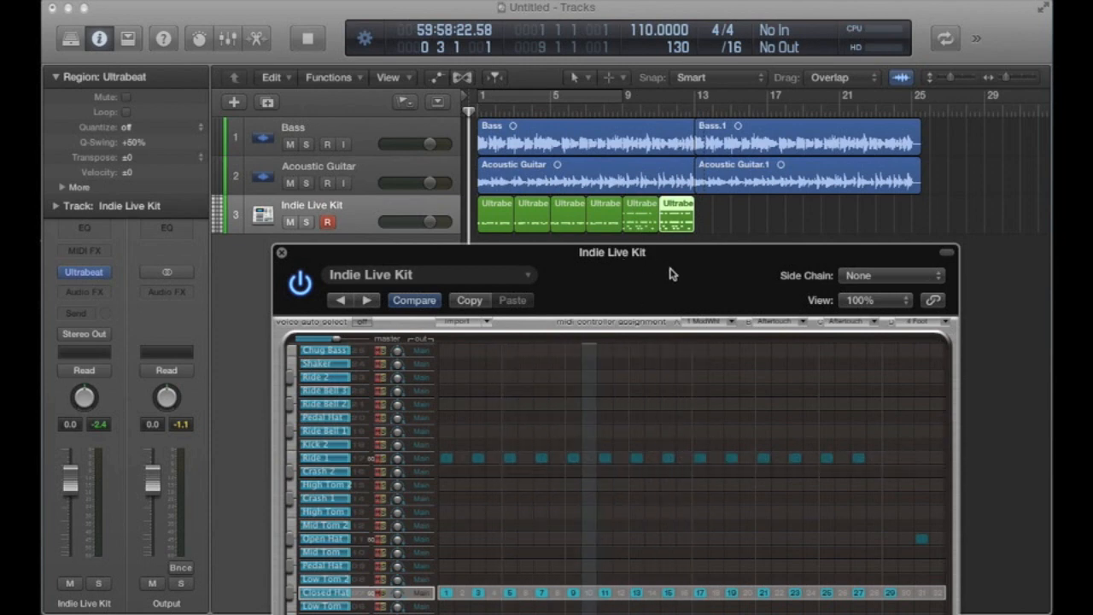
{"action": "mouse_move", "coordinate": [504, 219]}
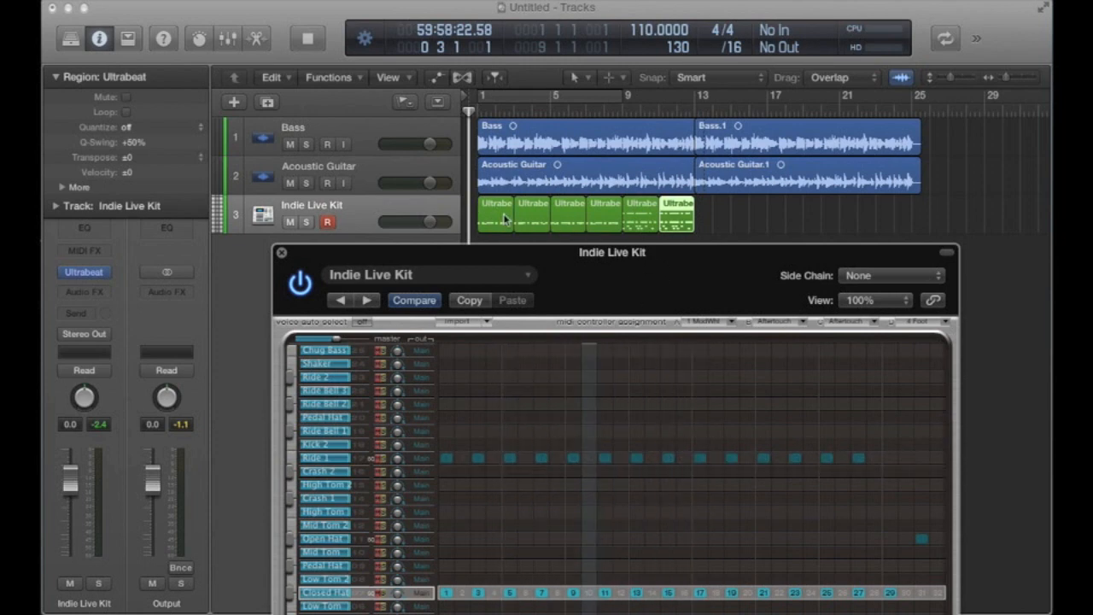
{"action": "mouse_move", "coordinate": [692, 256]}
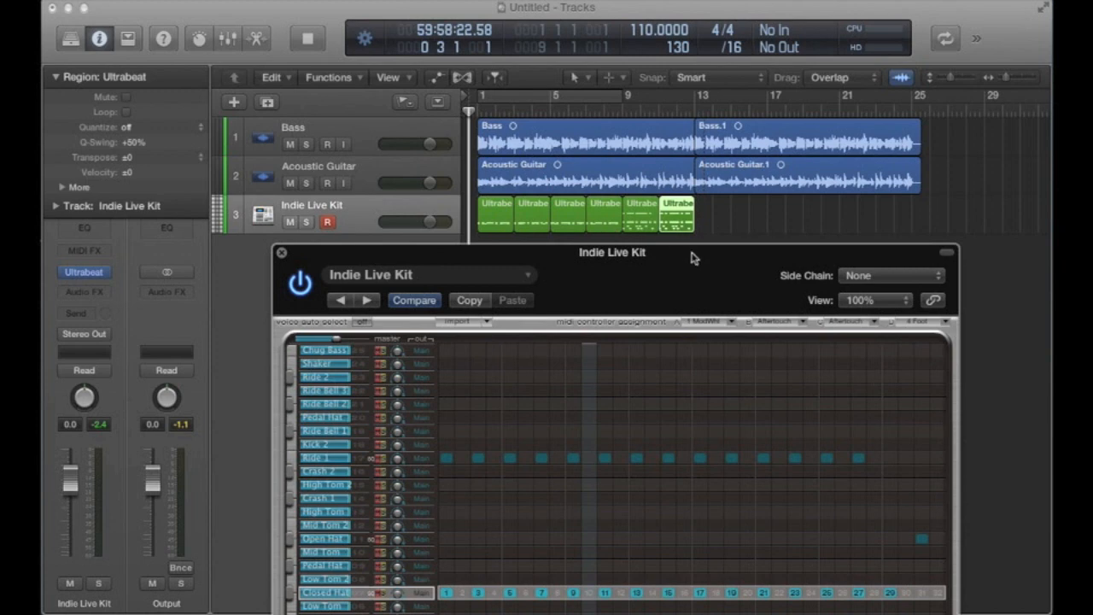
{"action": "mouse_move", "coordinate": [664, 262]}
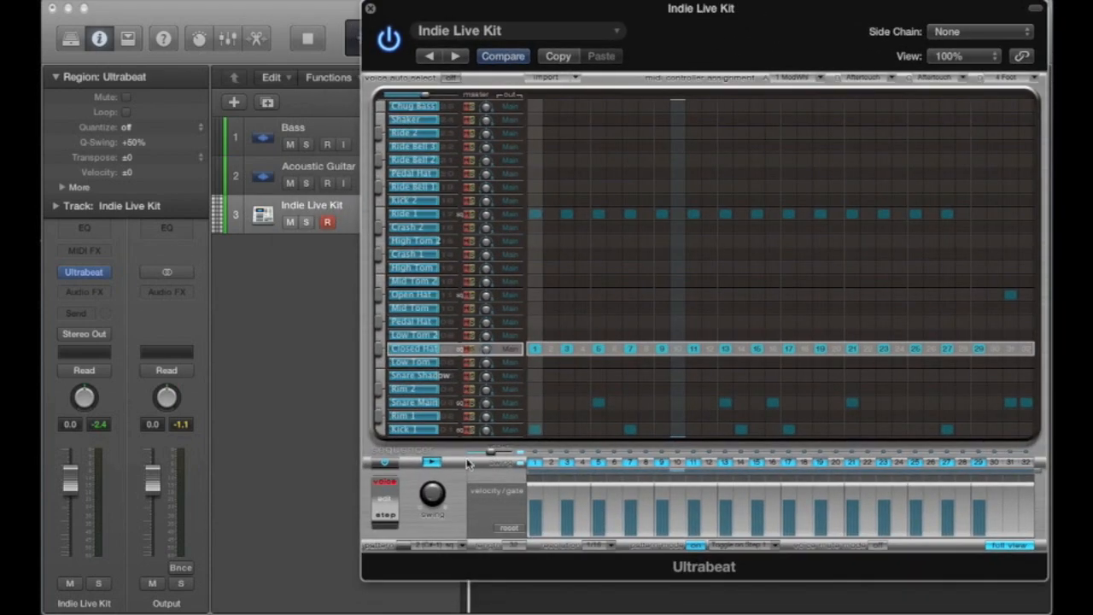
{"action": "mouse_move", "coordinate": [384, 463]}
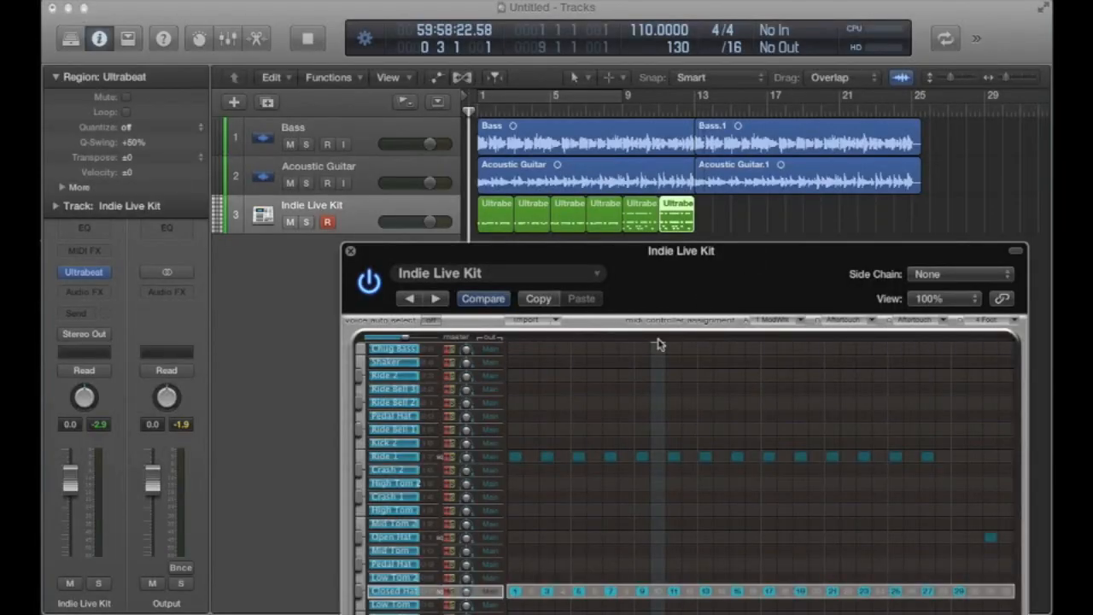
{"action": "mouse_move", "coordinate": [501, 222]}
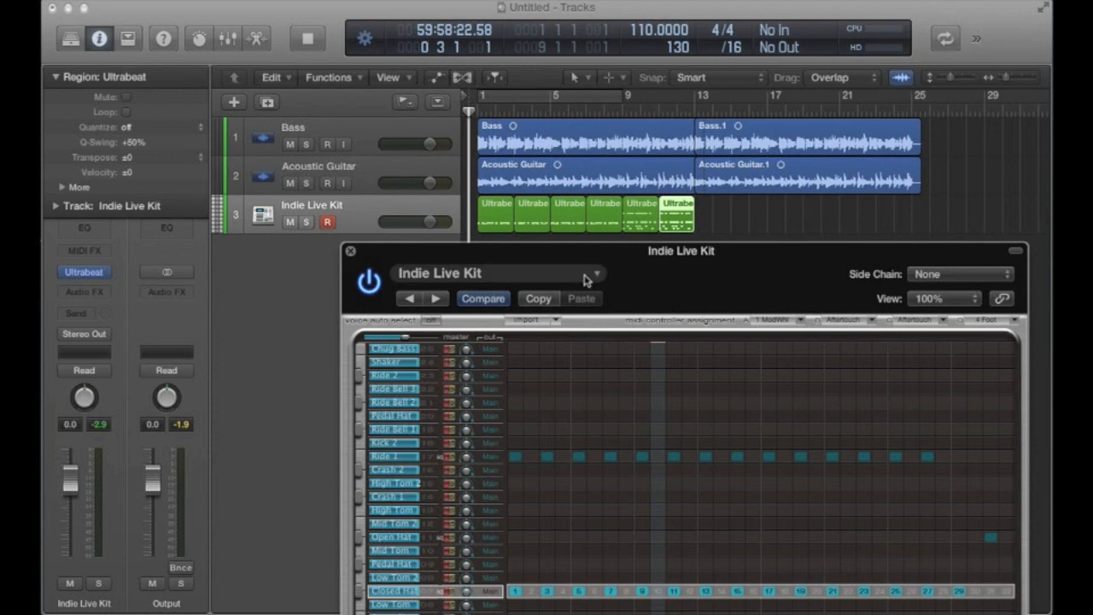
Choose Drum Kits > Electro House Kit from Ultrabeat's Settings menu
{"action": "left_click", "coordinate": [595, 273]}
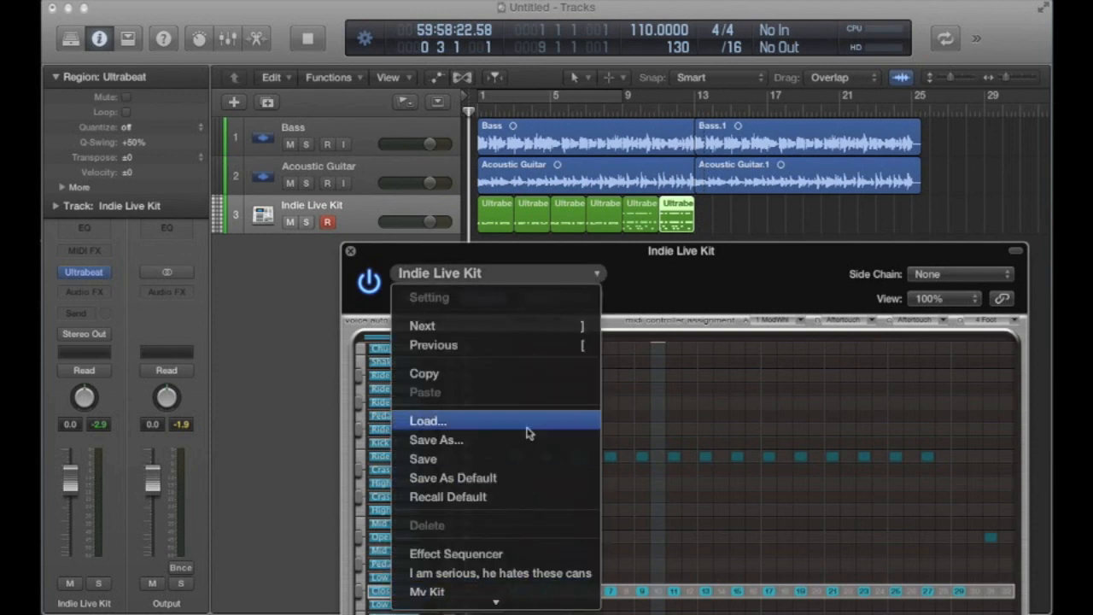
{"action": "left_click", "coordinate": [439, 561]}
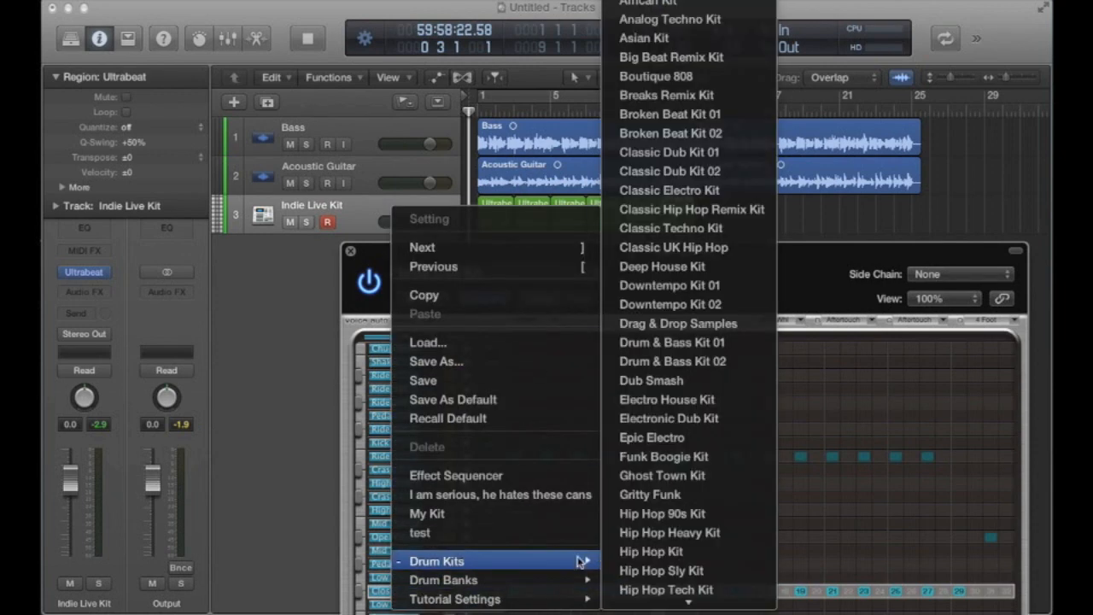
{"action": "mouse_move", "coordinate": [669, 399]}
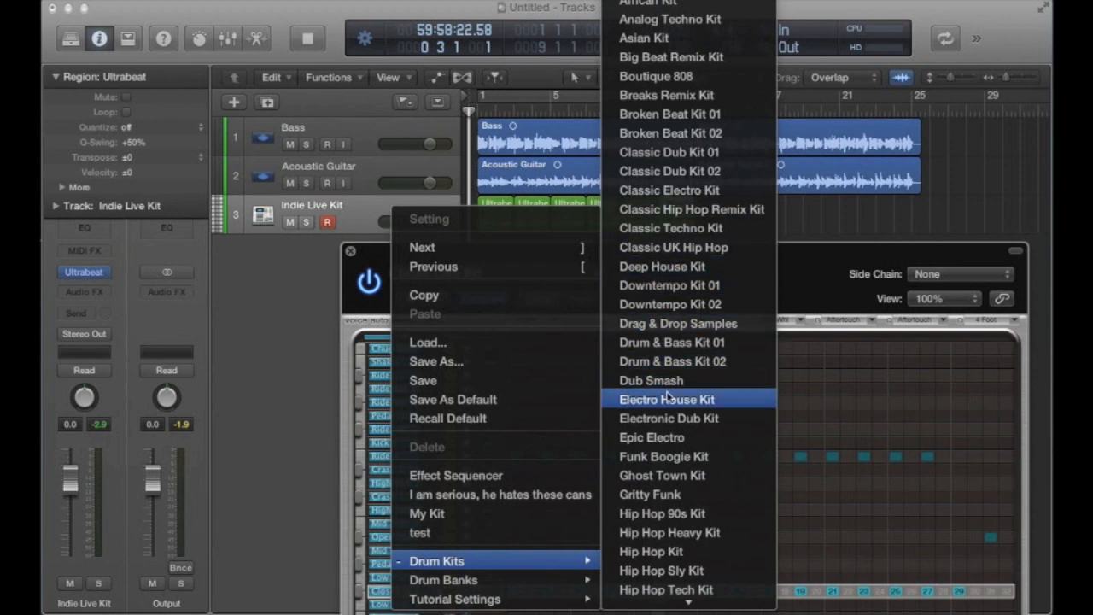
{"action": "left_click", "coordinate": [667, 399]}
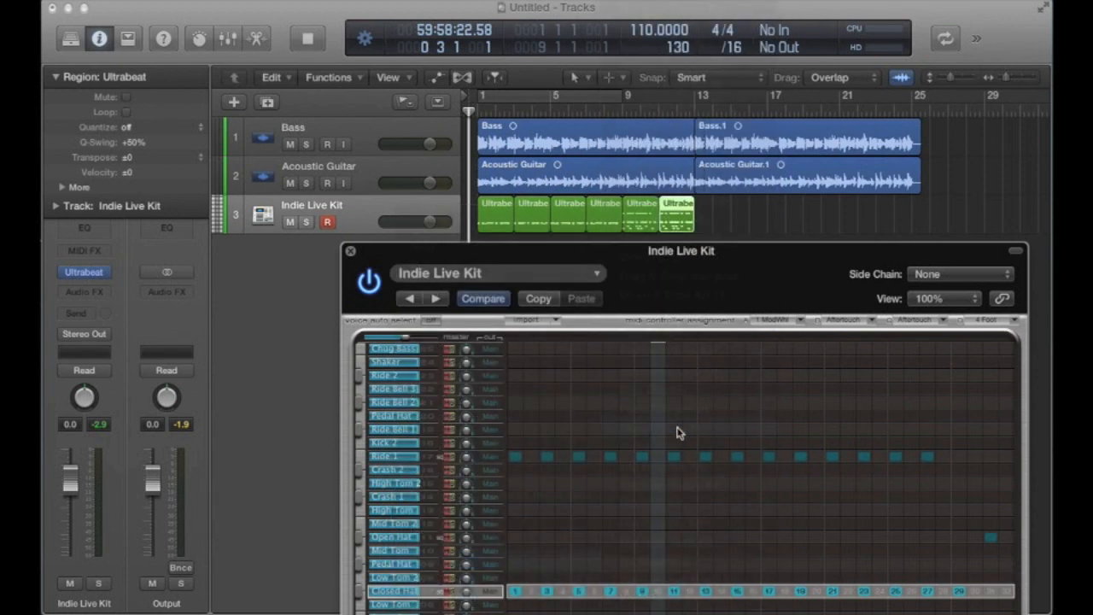